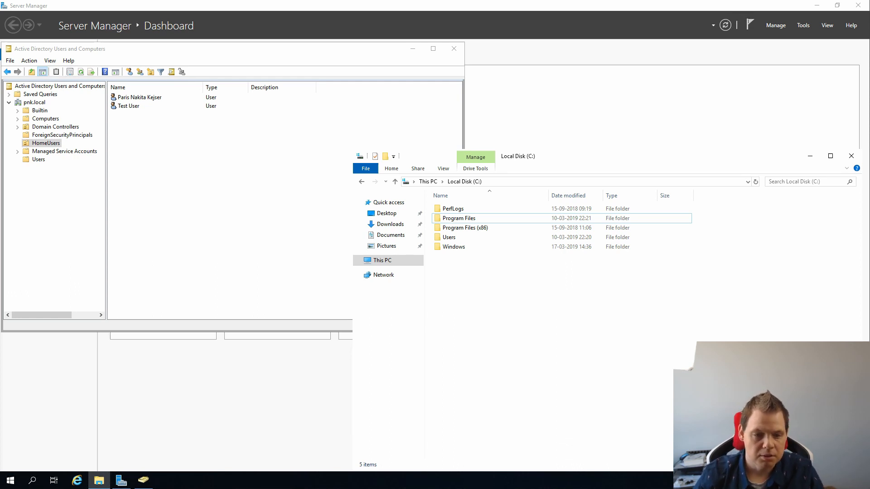
mouse_move(435, 386)
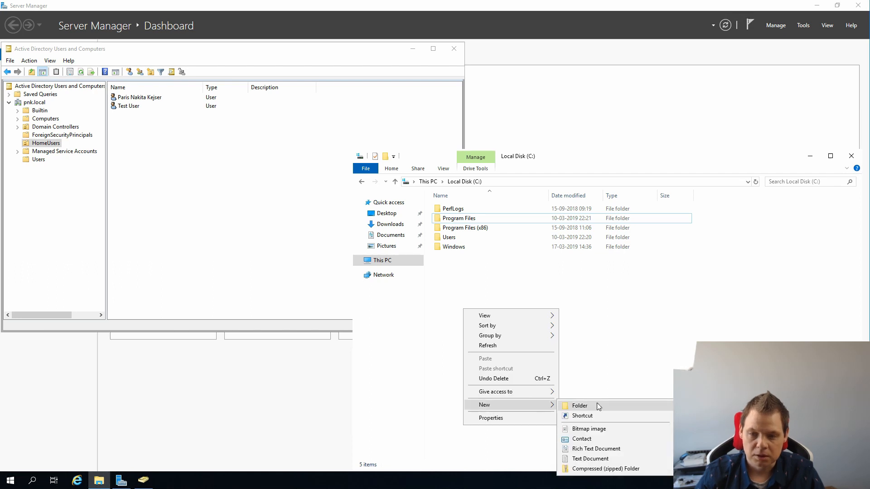
Create HomeFolder and AD-Data folders on the C: drive, nest HomeFolder inside, and enter AD-Data
click(579, 406)
text(HomeFolder)
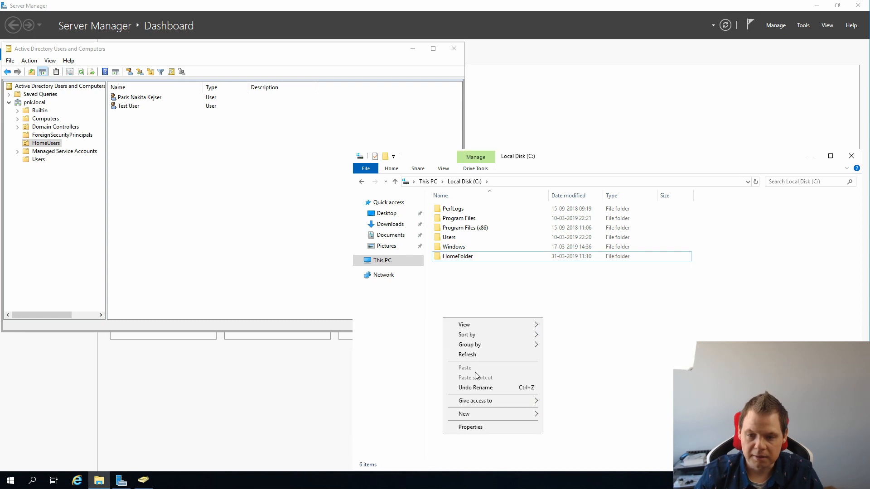
click(464, 414)
text(AD-Data)
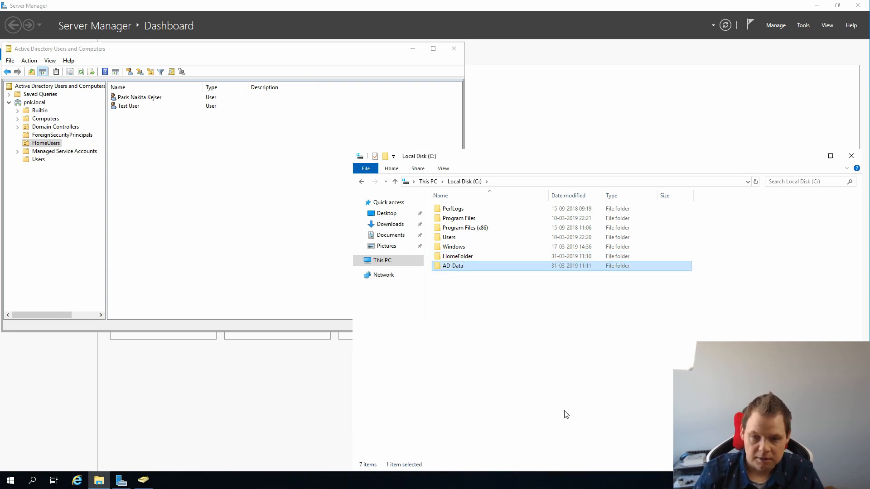
click(457, 255)
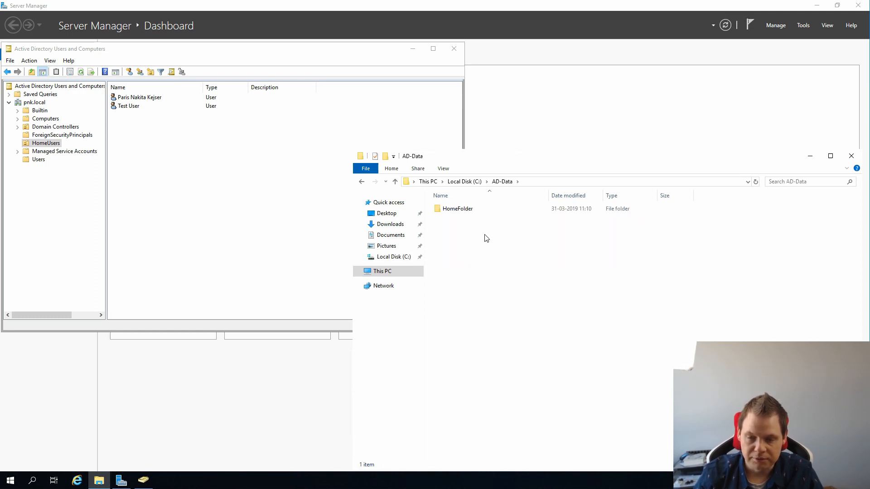
mouse_move(578, 266)
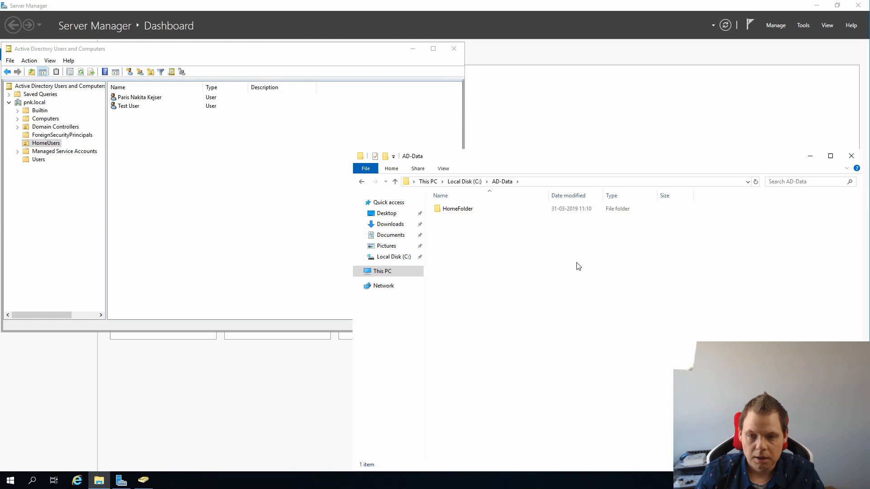
Enable Advanced Sharing on HomeFolder and go to its share permissions
right_click(455, 209)
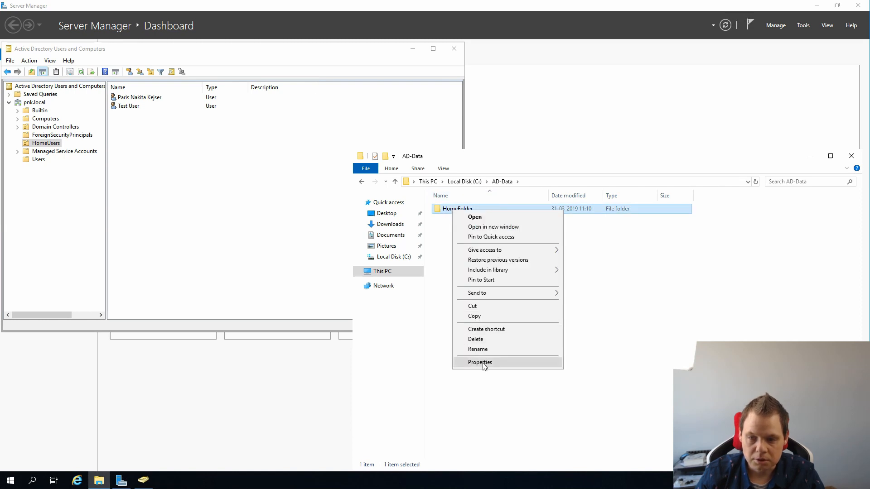
click(480, 363)
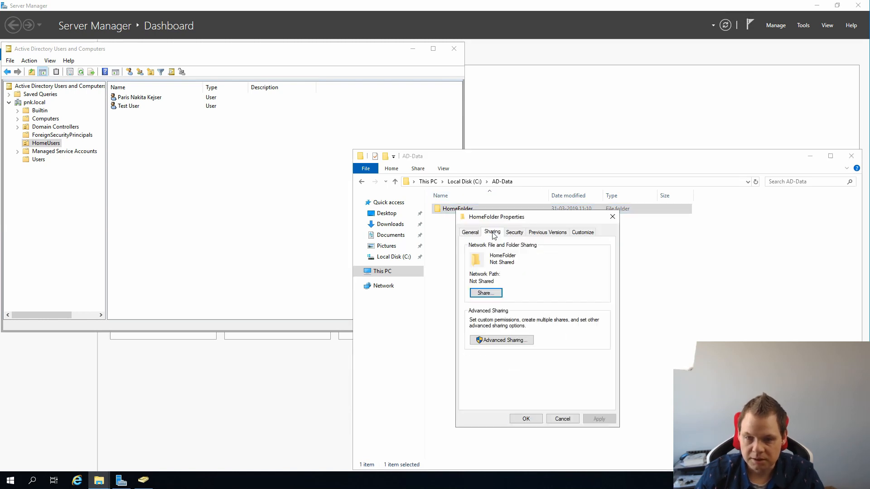
click(500, 340)
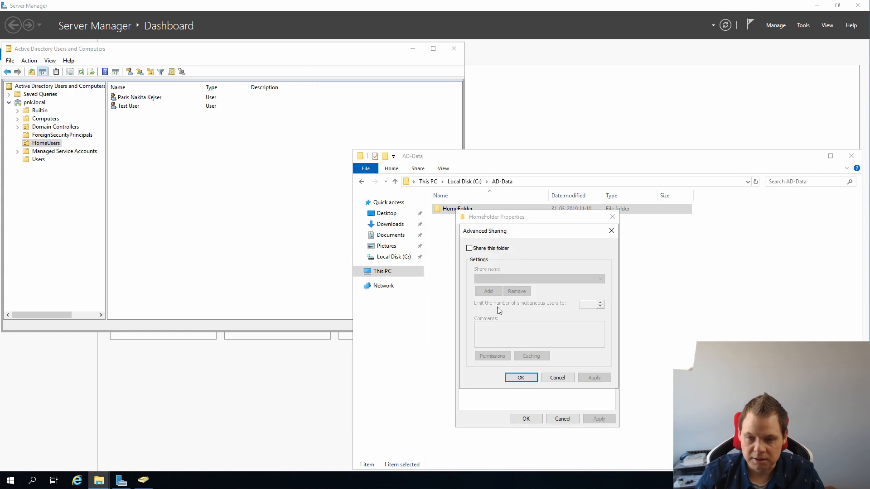
click(470, 248)
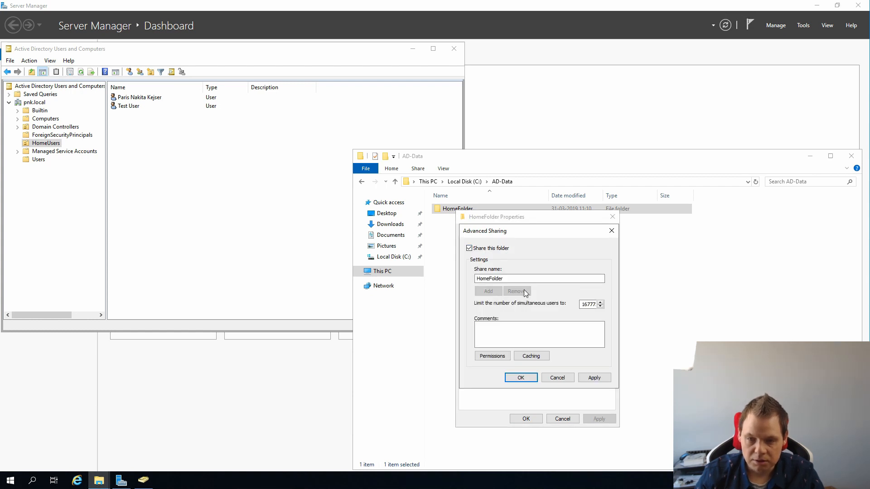
click(491, 355)
text(doma)
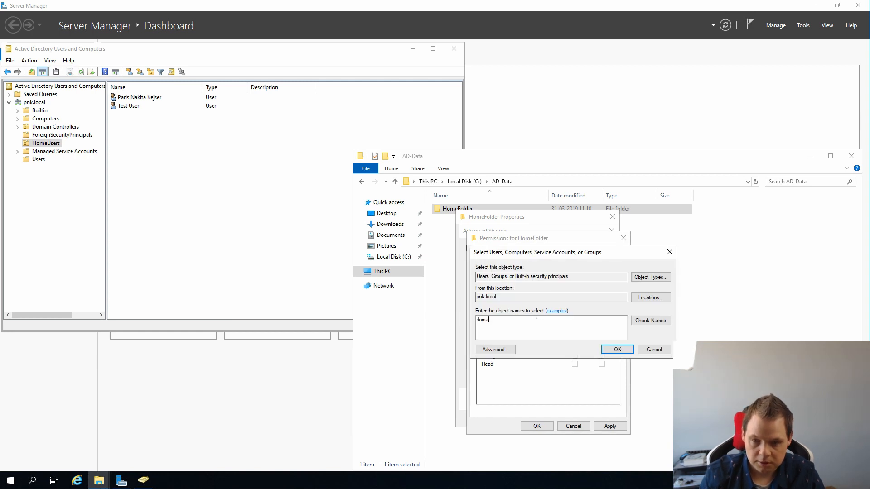
Add Domain Users to the share with Full Control and confirm the permissions
key(Backspace)
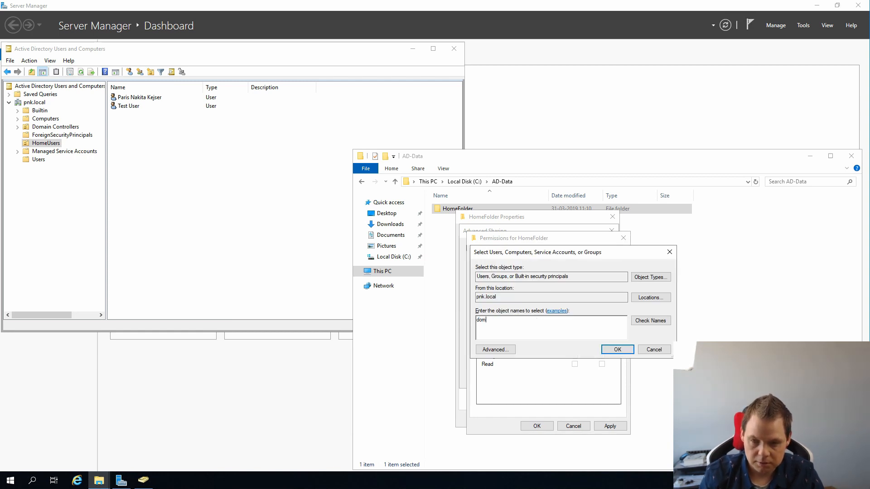
click(649, 320)
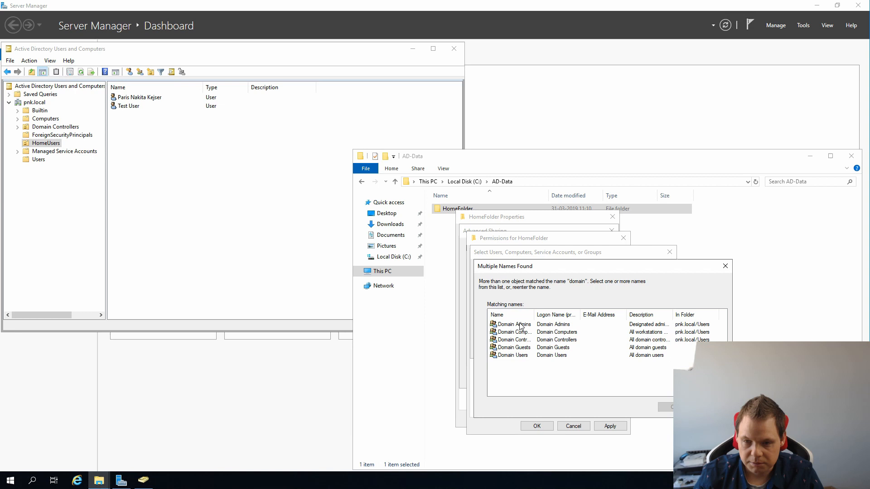
click(536, 426)
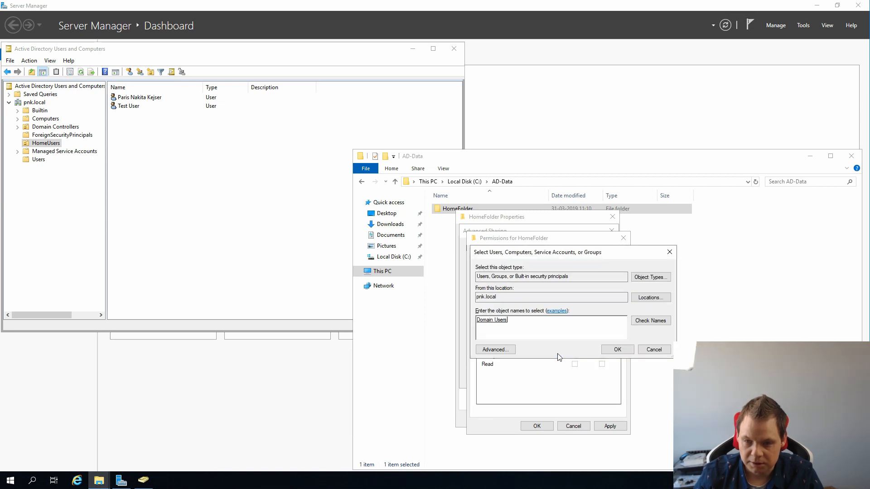
click(617, 350)
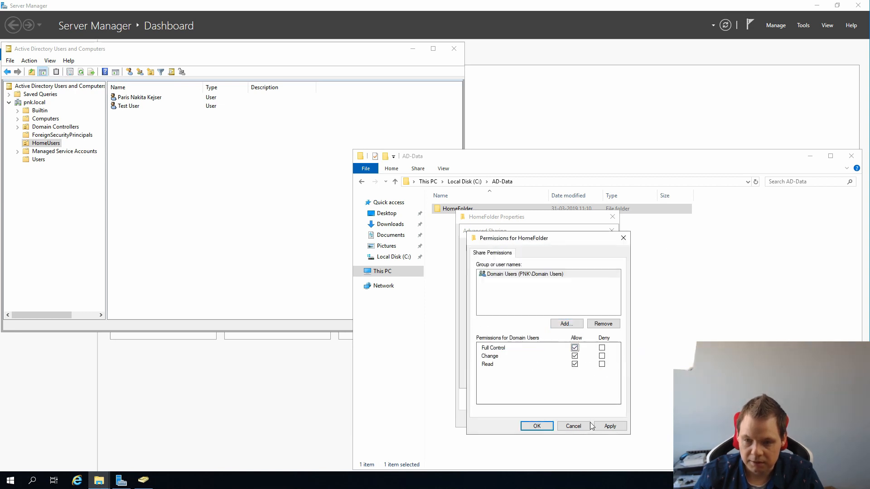
click(525, 274)
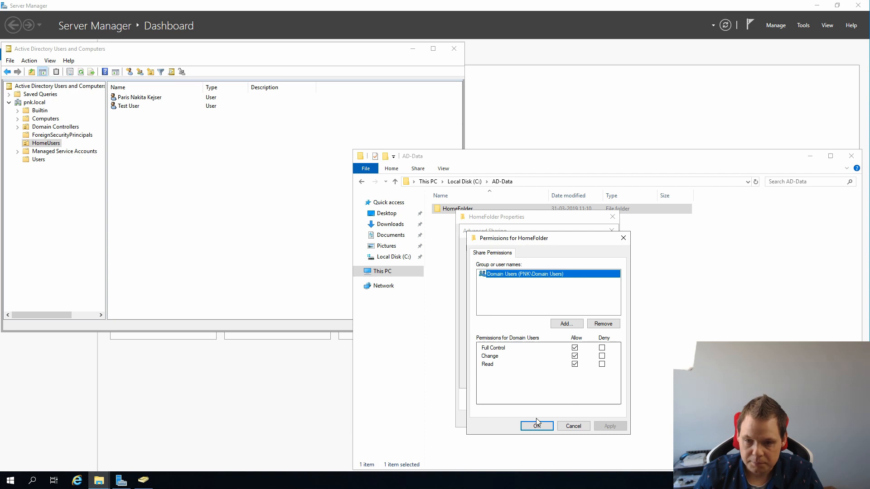
click(535, 426)
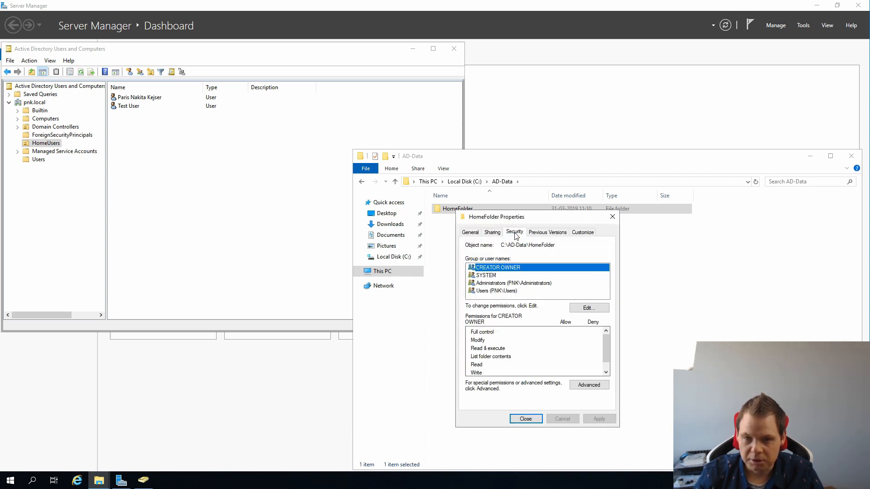
Disable inheritance on HomeFolder, removing all inherited permission entries
click(589, 384)
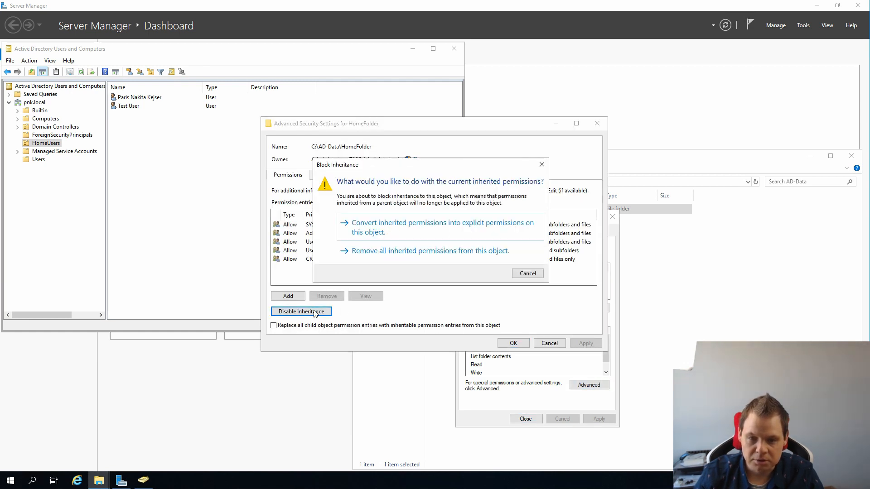
click(428, 251)
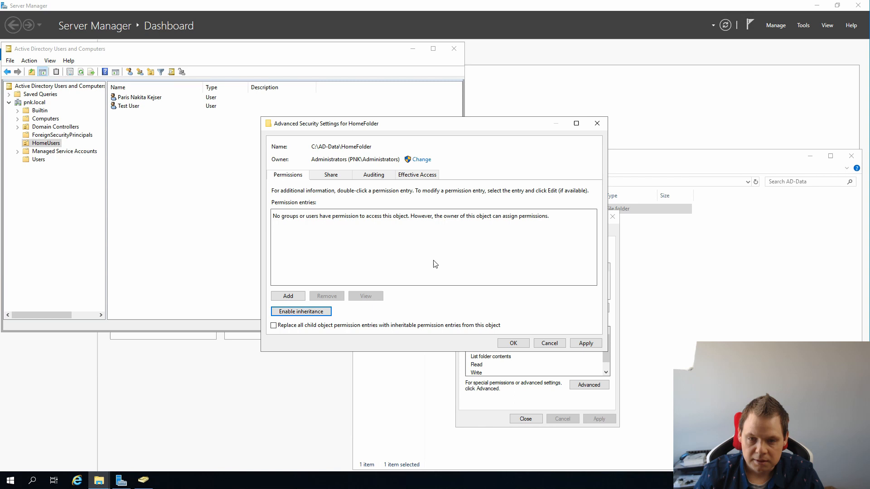
click(585, 342)
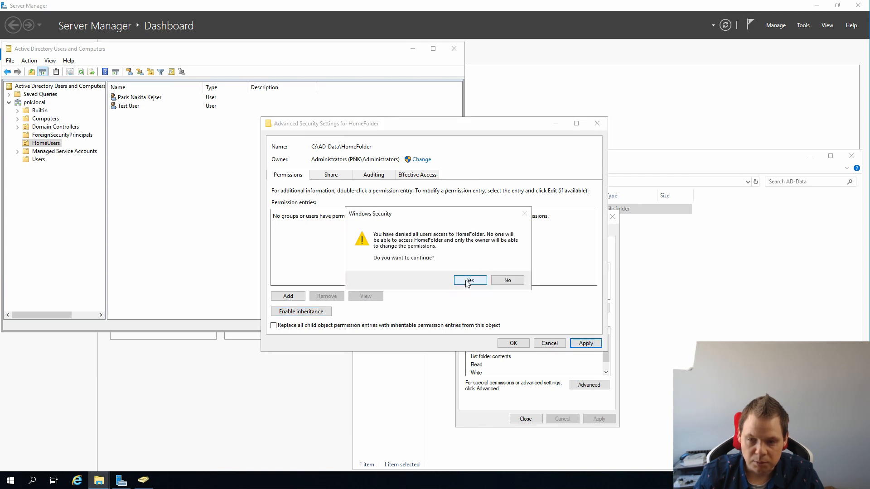
click(470, 280)
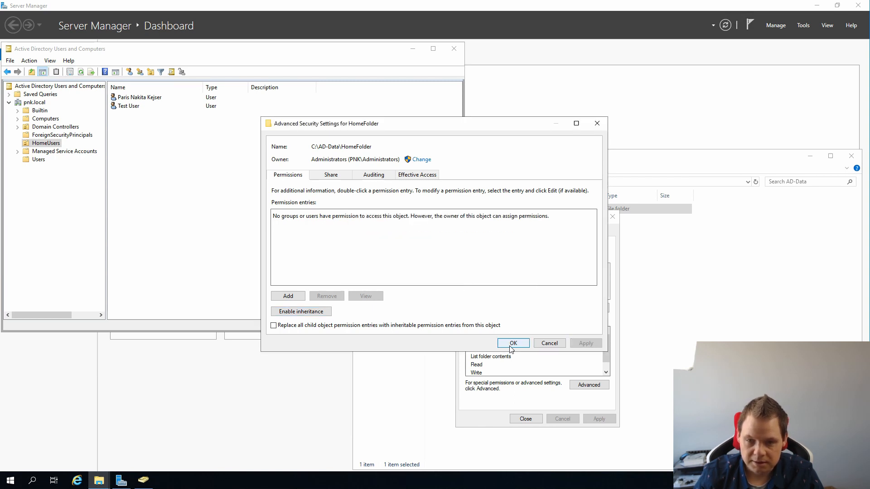
click(512, 342)
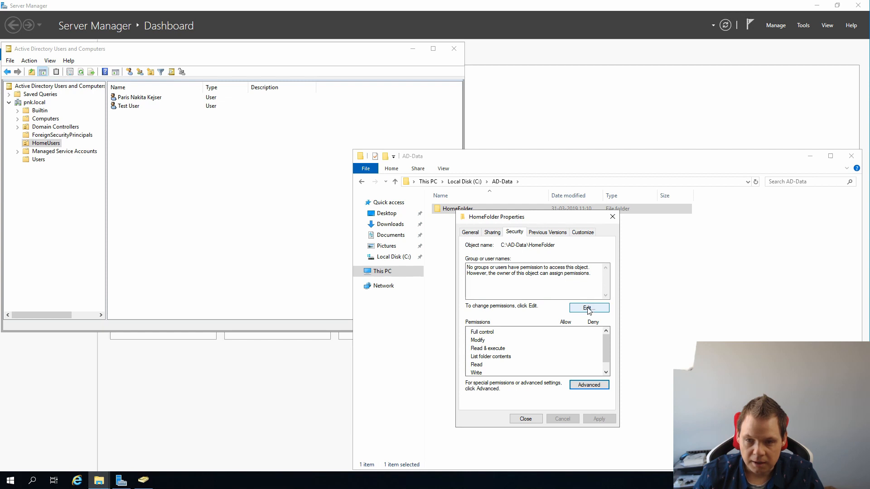
Add the Administrator account to HomeFolder's security permissions
click(589, 308)
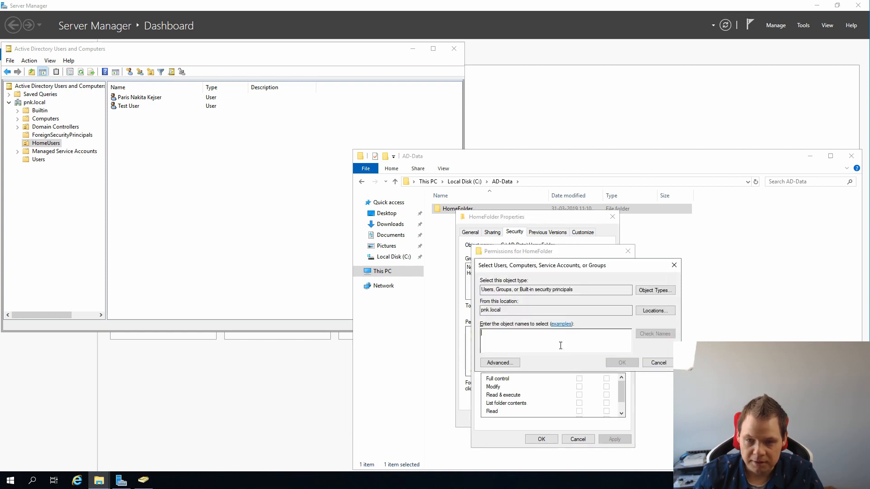
text(administrator)
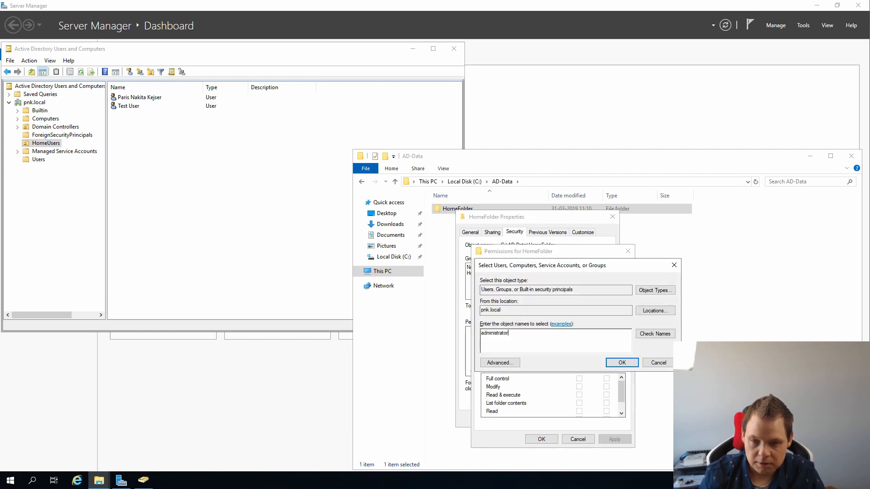
click(654, 333)
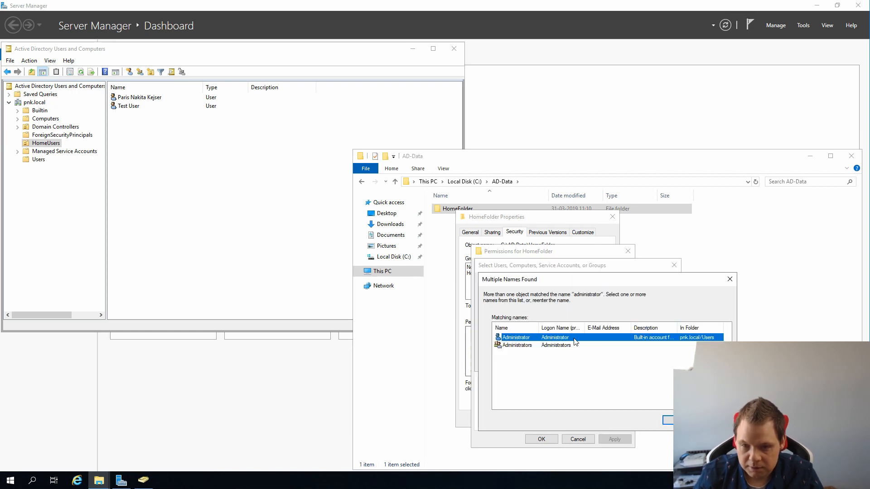
click(516, 344)
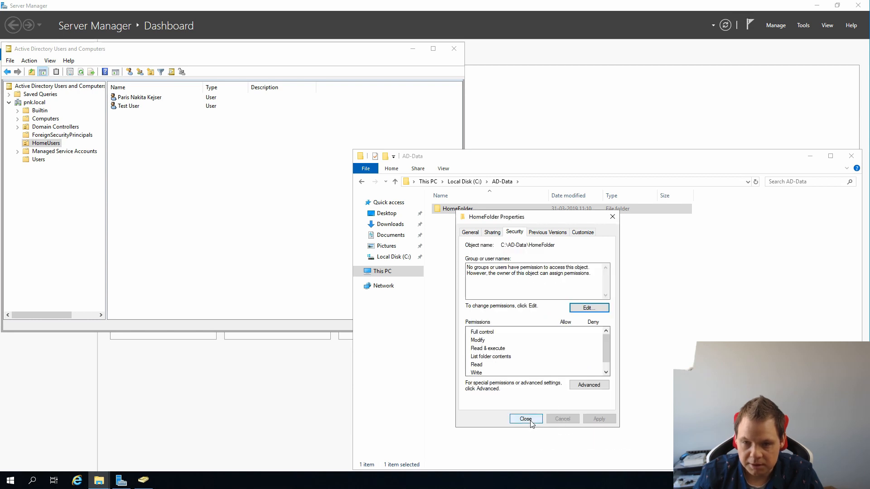
Permanently gain access to HomeFolder, revealing paris and testuser subfolders, and select Test User
click(524, 419)
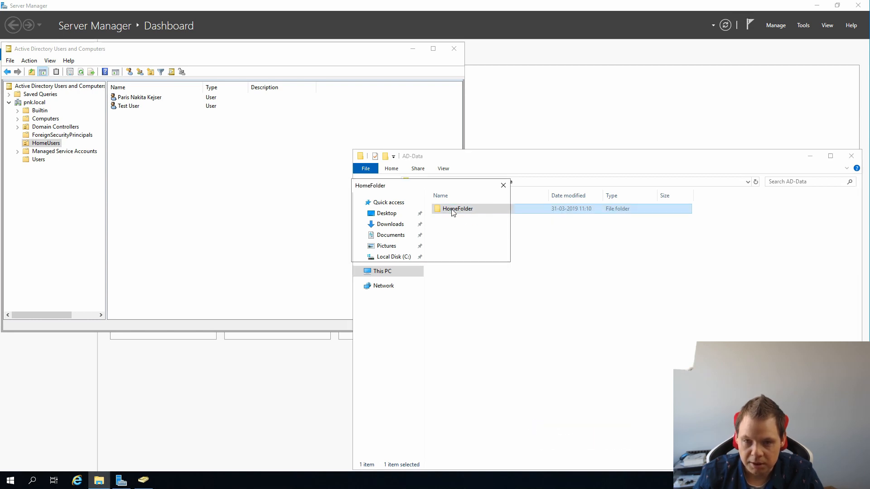
double_click(457, 208)
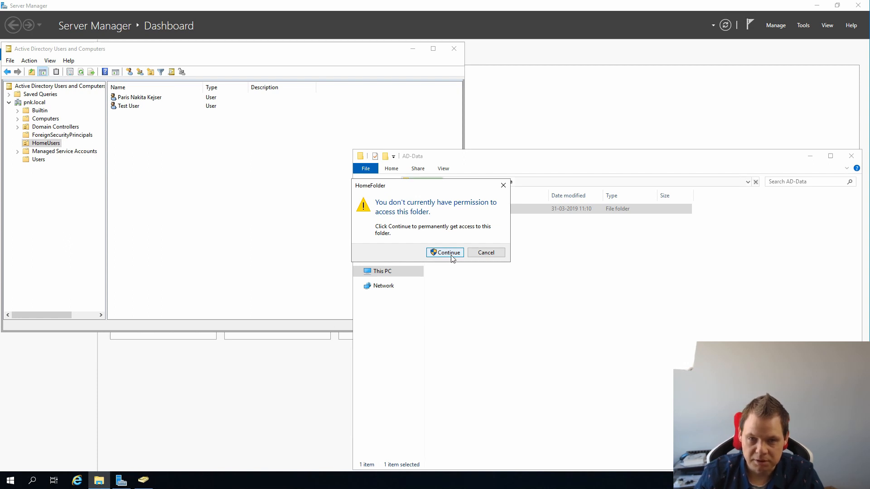
click(447, 252)
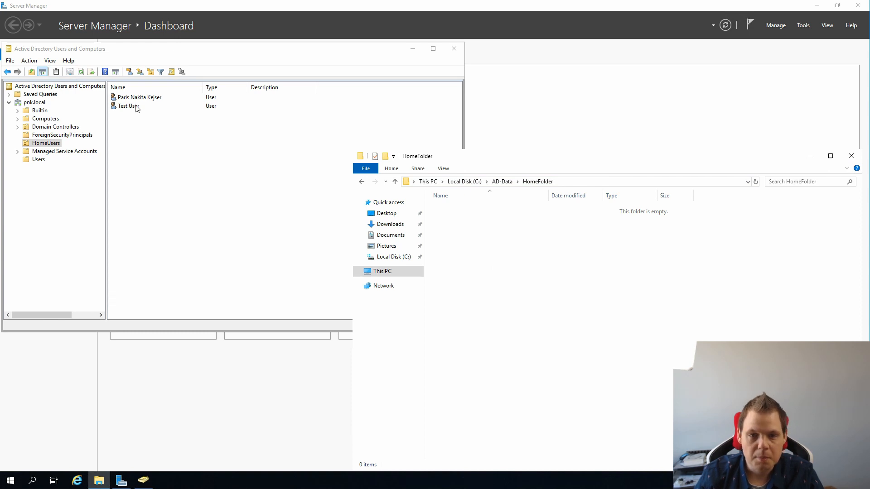
click(140, 97)
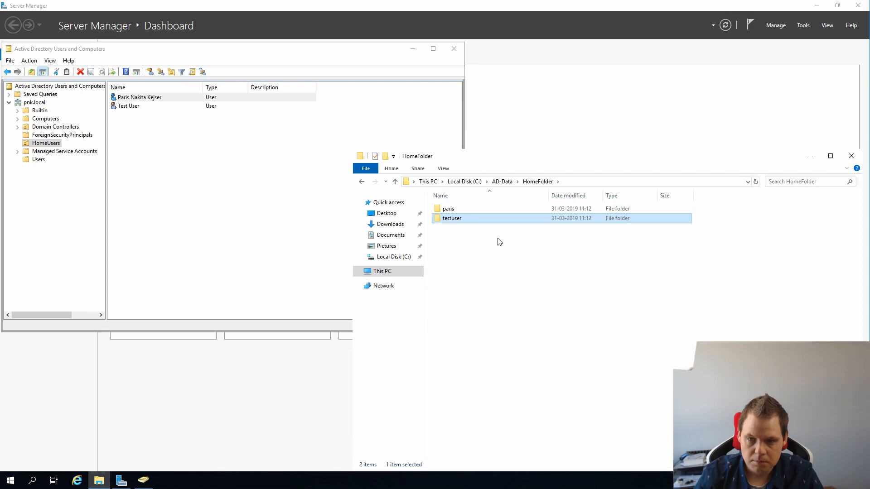
Grant the paris user Full Control over the paris folder's security permissions
click(447, 208)
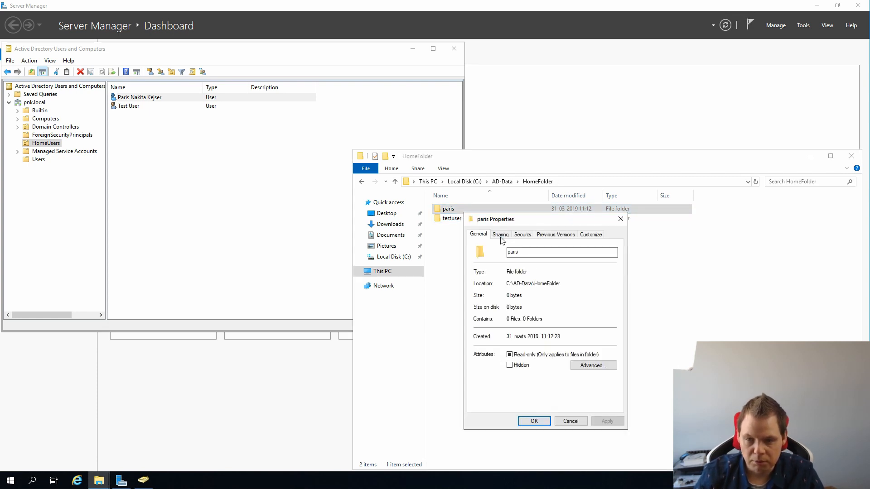
click(522, 234)
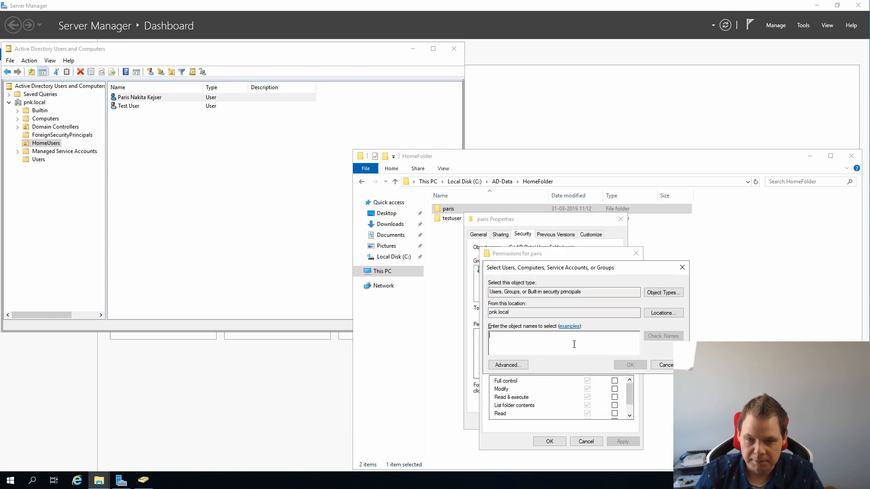
text(paris)
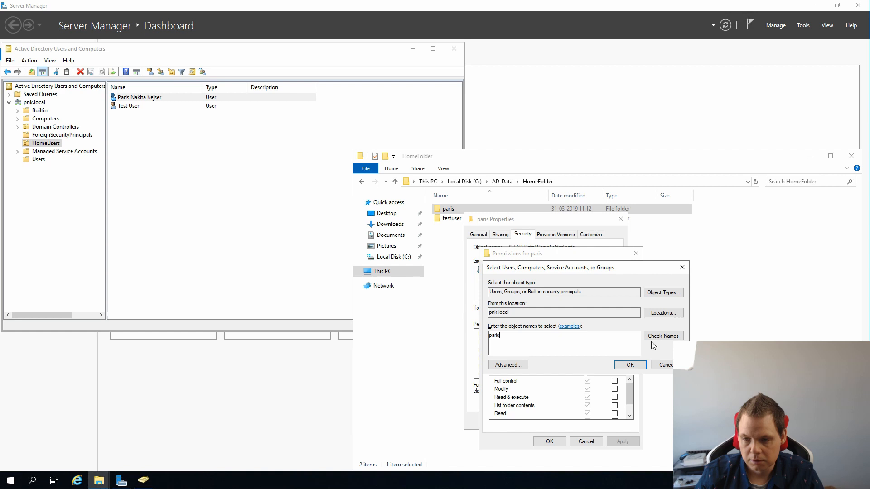
click(630, 364)
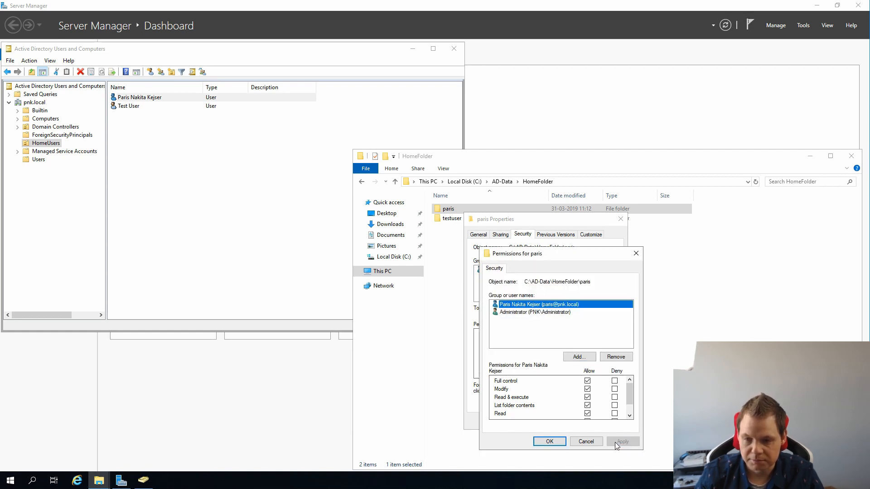
click(549, 441)
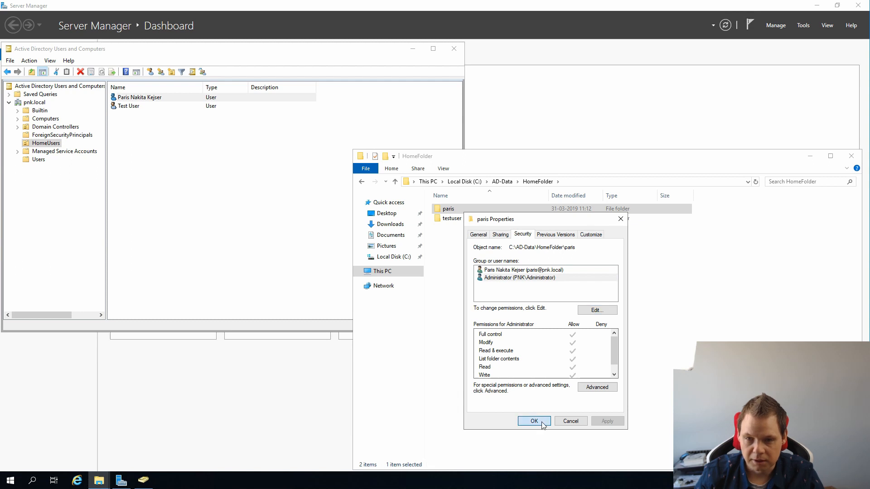
click(532, 422)
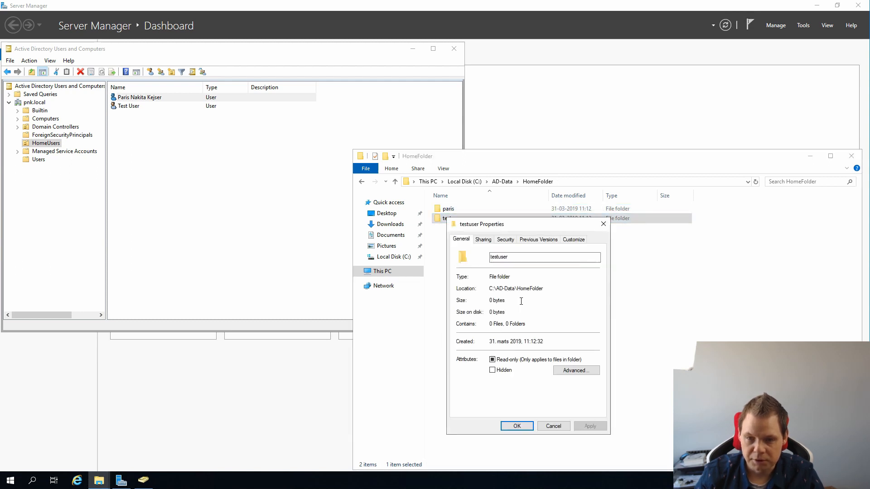
Grant Test User Full Control over the testuser folder's security permissions
click(482, 240)
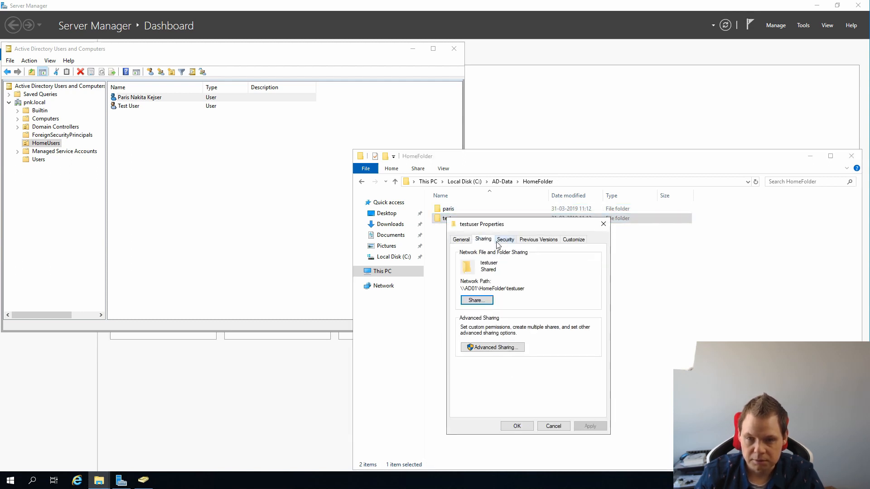
mouse_move(507, 237)
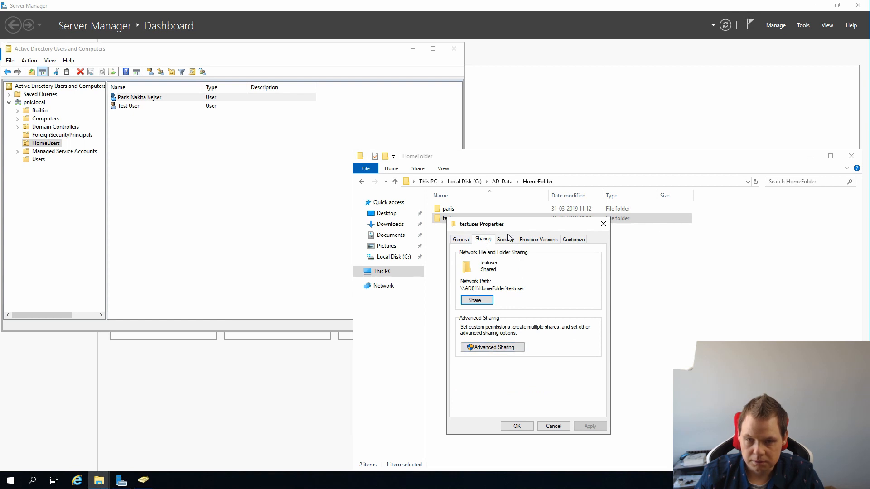
click(505, 239)
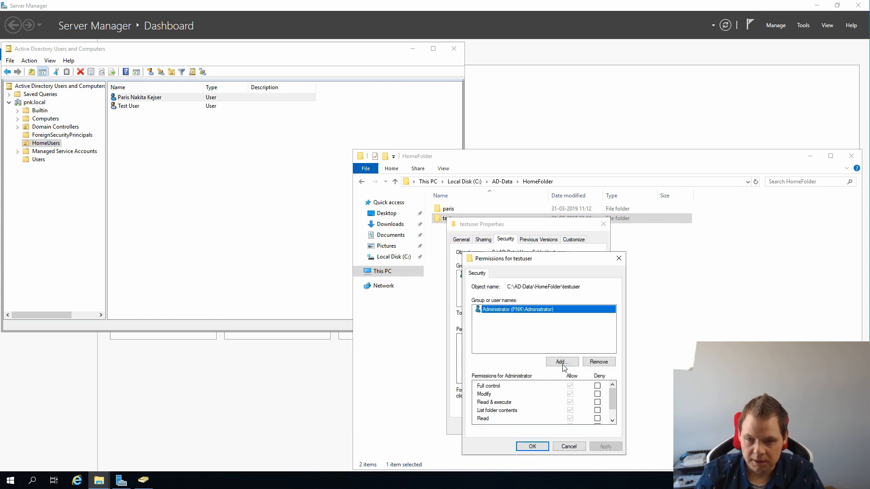
click(561, 361)
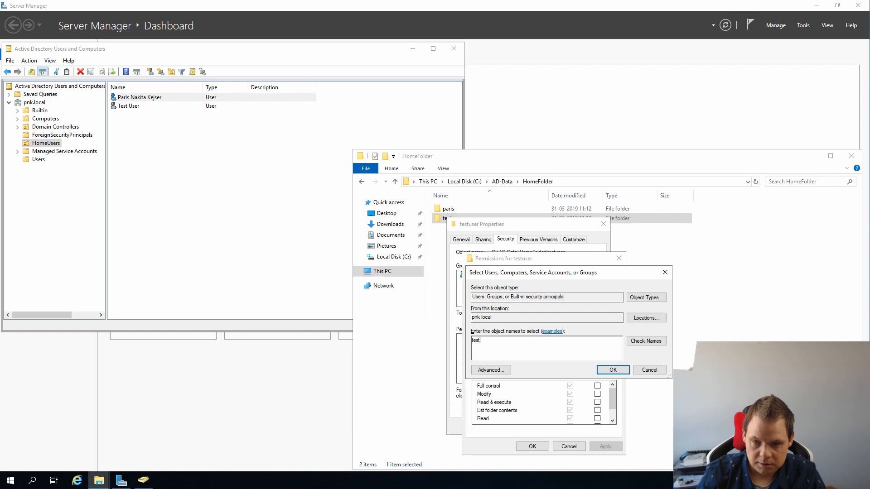
click(645, 341)
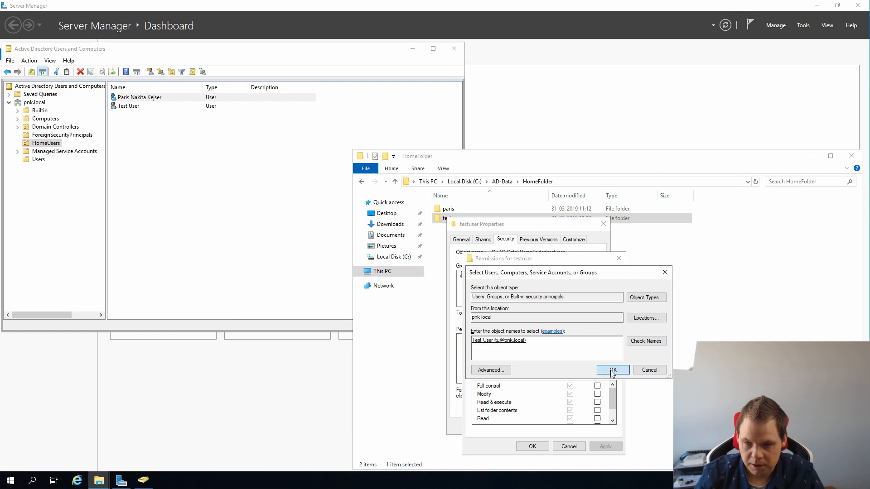
click(612, 369)
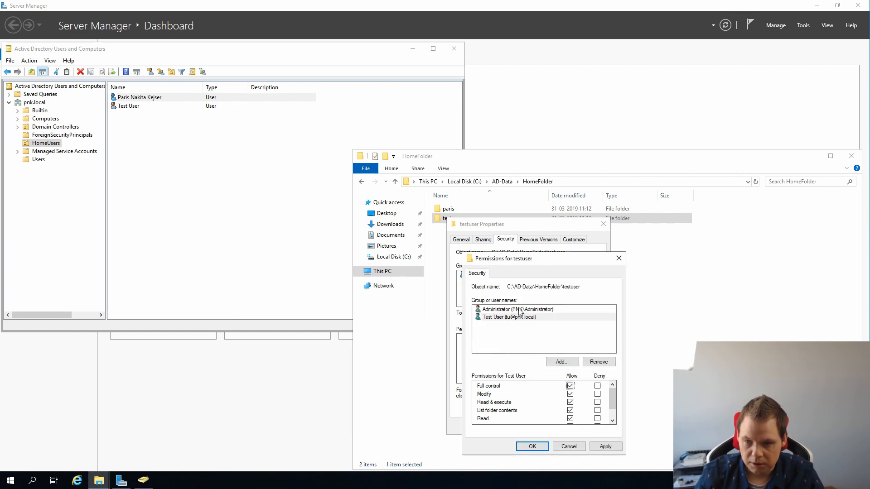
click(605, 447)
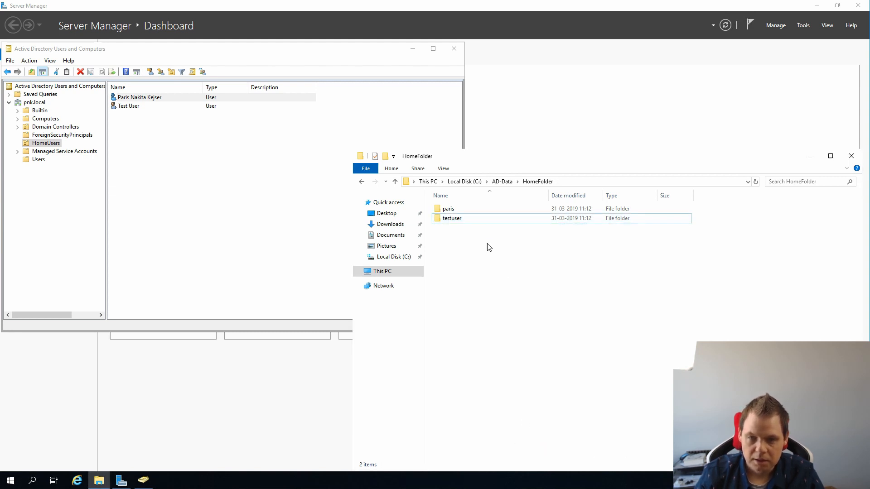
Return to AD-Data and view HomeFolder's network share path in its sharing properties
click(395, 182)
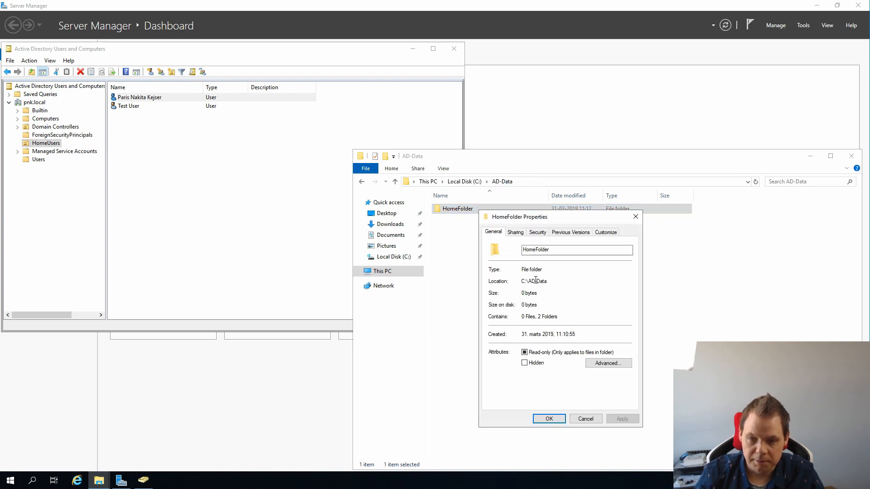
click(515, 232)
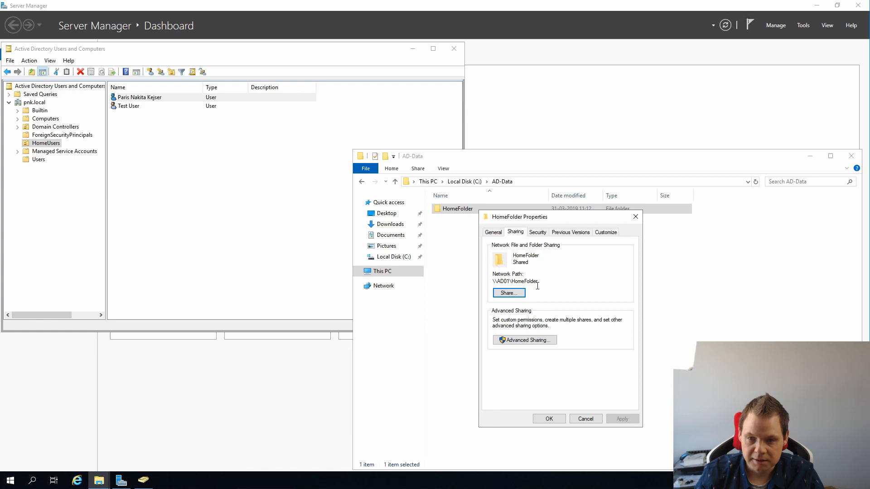
Map Paris's AD profile home folder to drive Z: at \\AD01\HomeFolder\paris
double_click(516, 281)
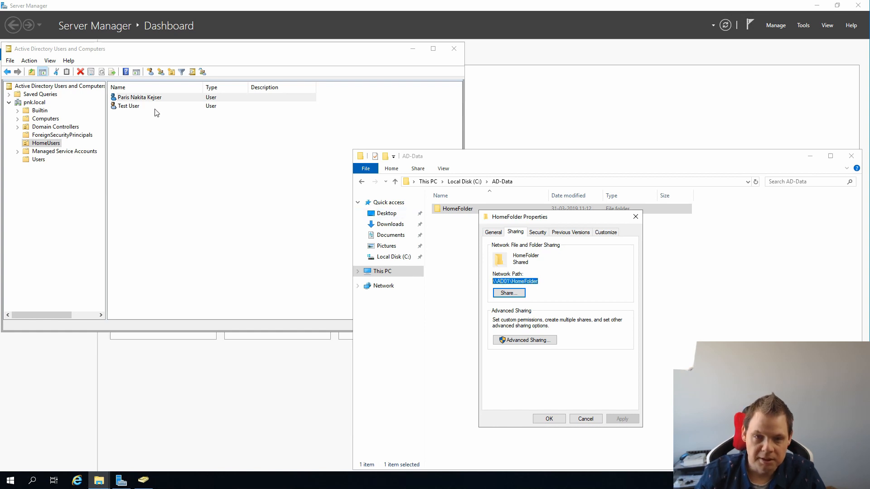
double_click(138, 97)
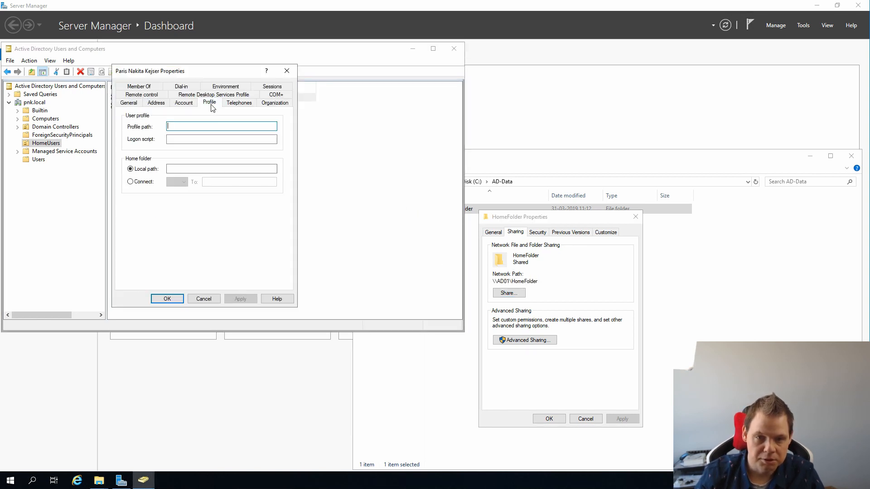
click(130, 181)
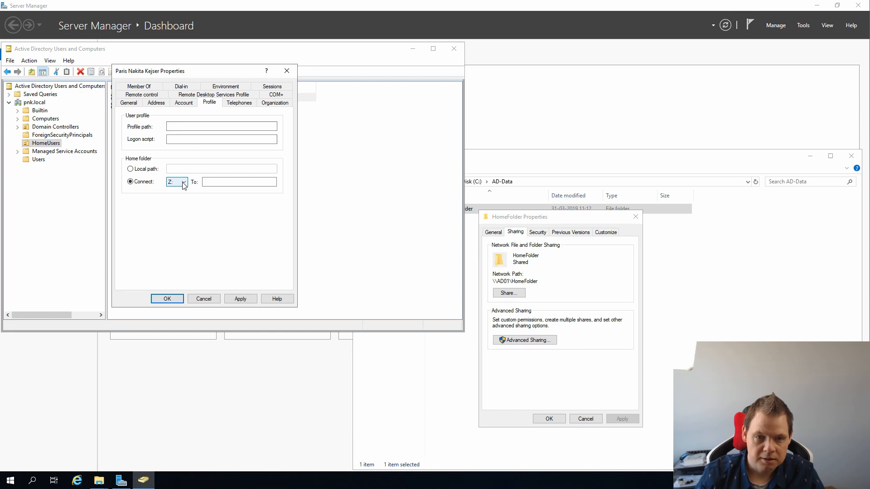
text(\\AD01\HomeFolder)
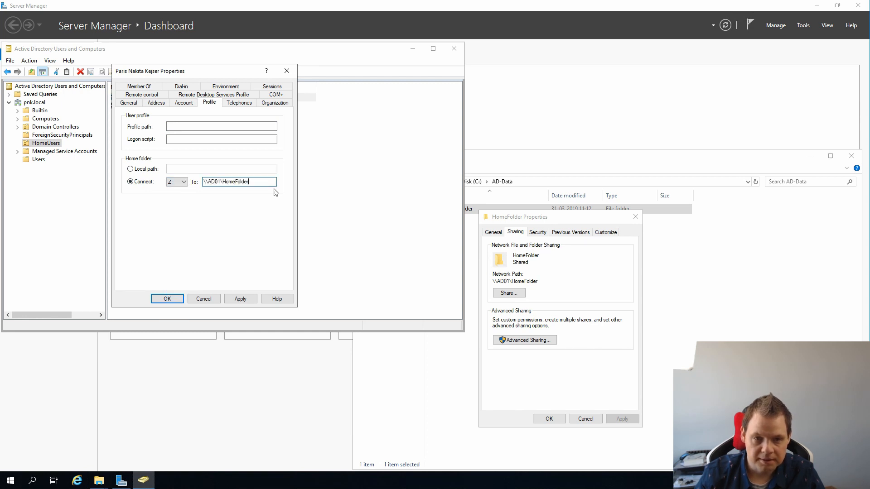
text(\paris)
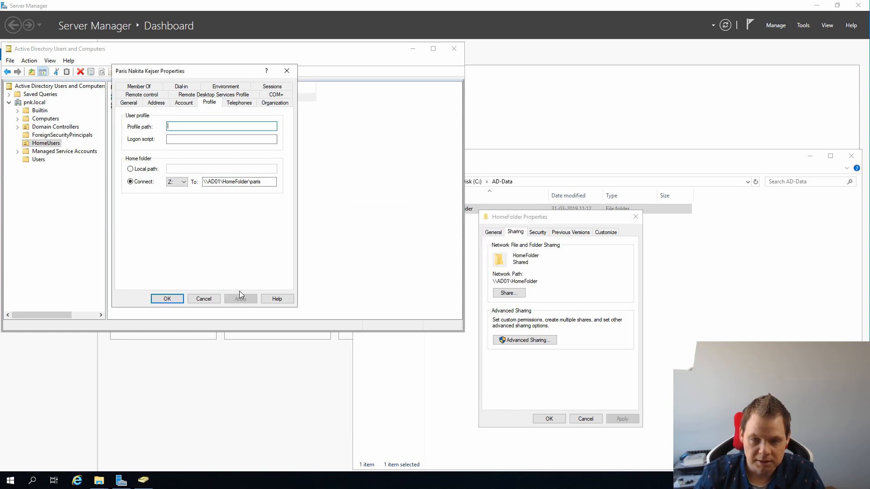
click(167, 298)
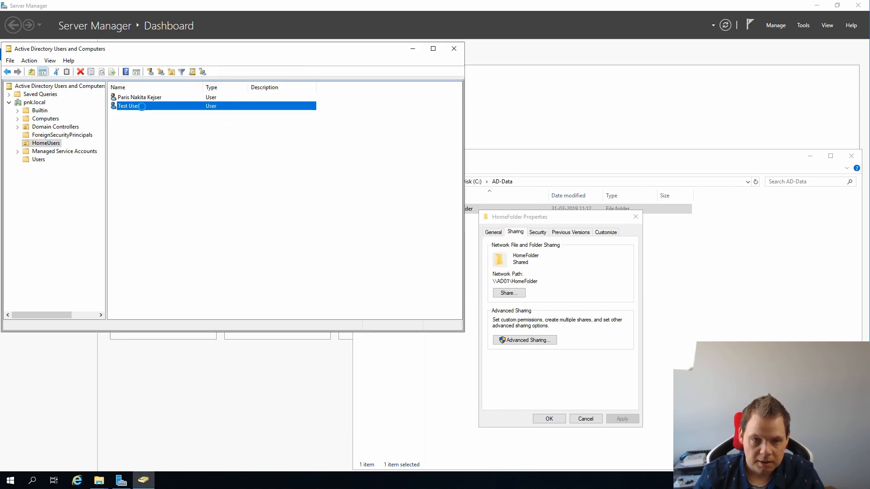
Begin mapping Test User's Z: home folder to \\AD01\HomeFolder\testuser
double_click(128, 106)
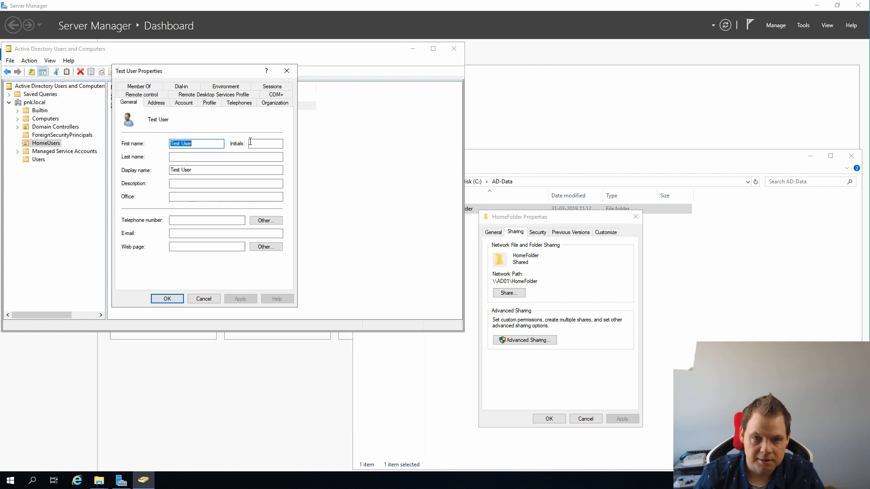
click(209, 102)
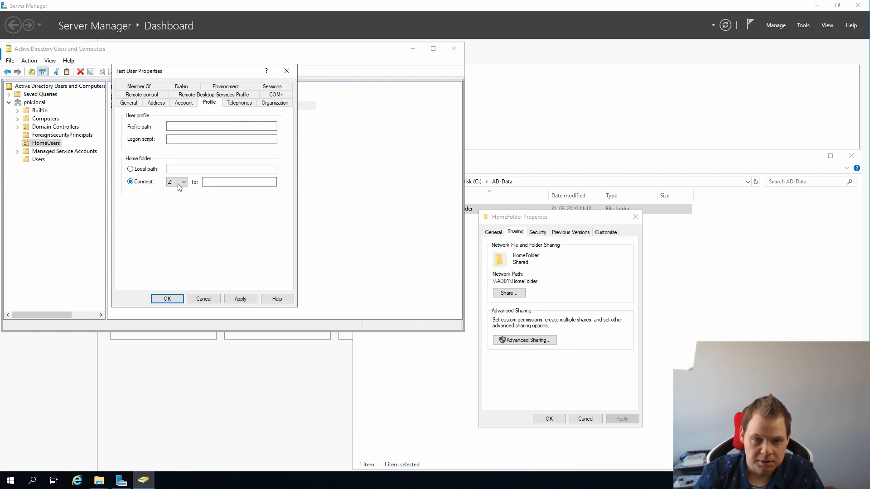
text(\\AD01\HomeFolder\te)
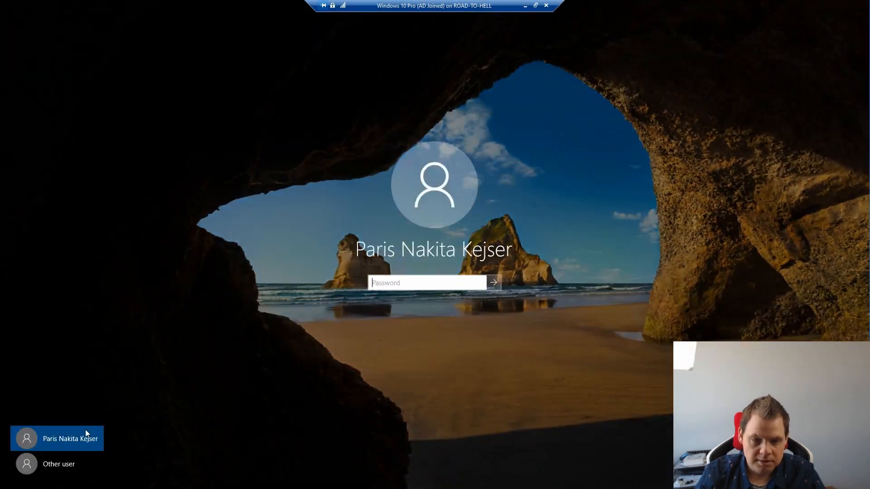
Sign in to Windows 10 as the other user PNK\Paris
click(58, 464)
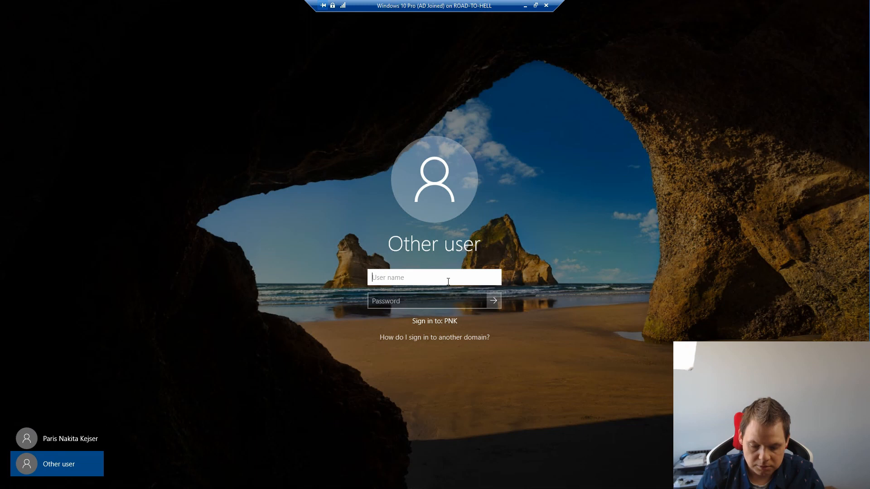
text(PNK\)
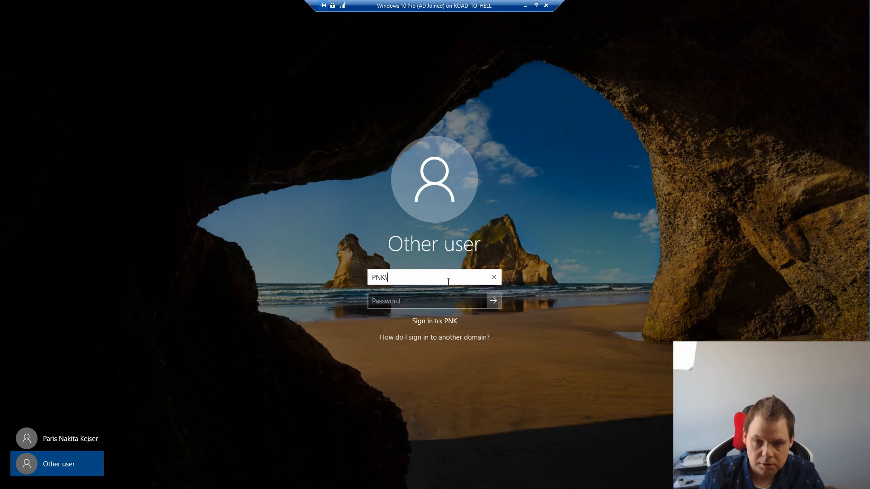
text(Paris)
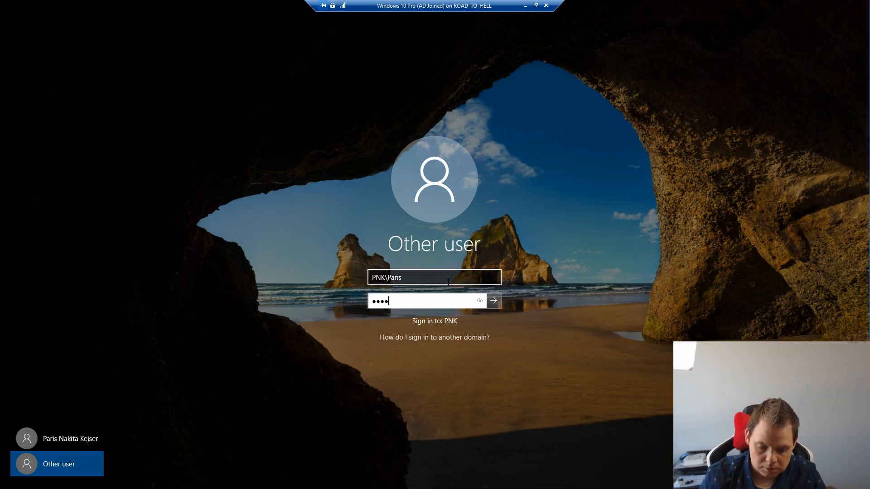
click(492, 301)
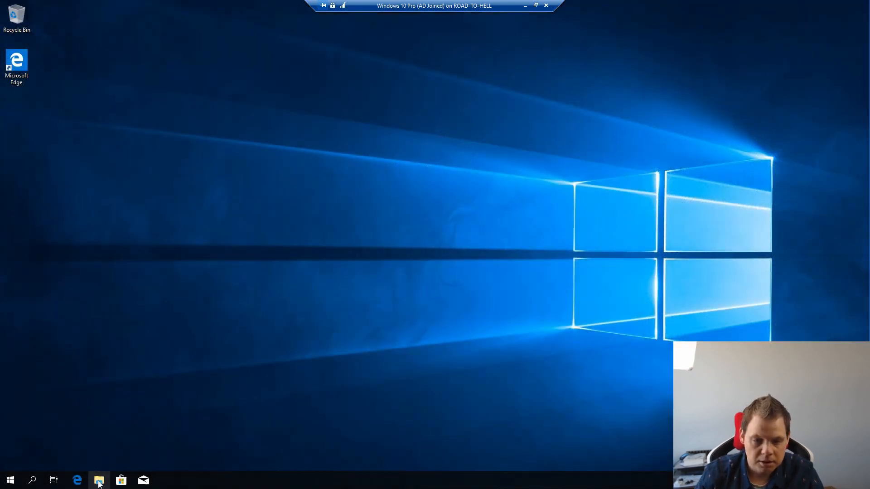
Browse to \\AD01 and confirm HomeFolder refuses access with a network error
click(99, 480)
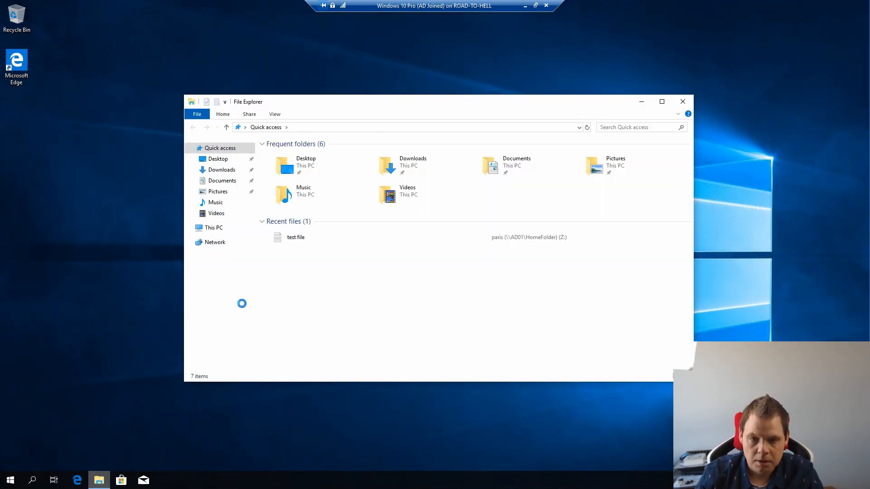
click(212, 228)
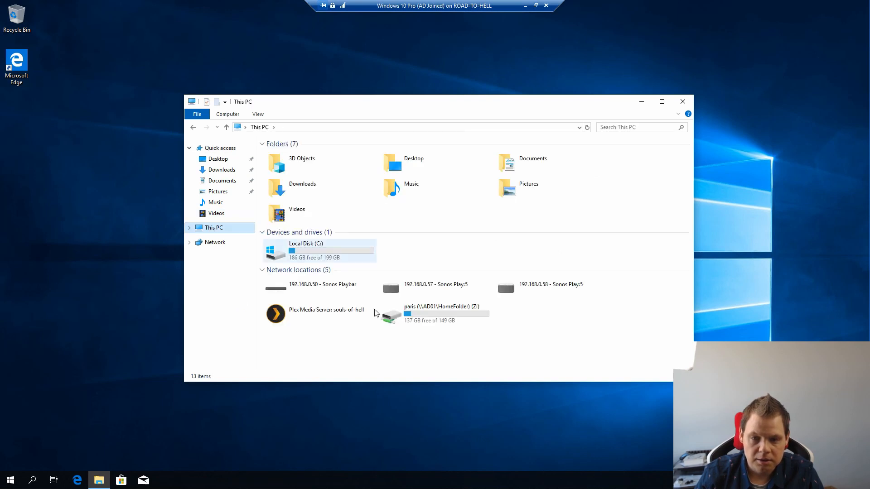
click(441, 314)
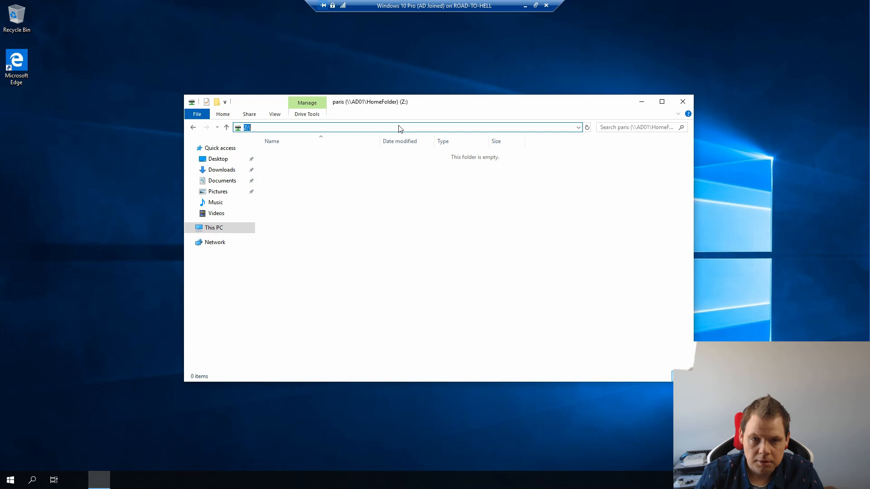
text(\\)
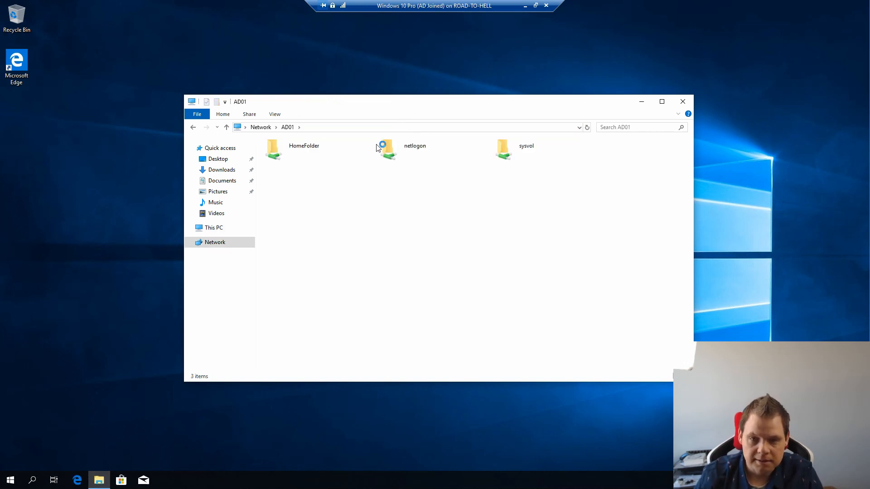
double_click(272, 150)
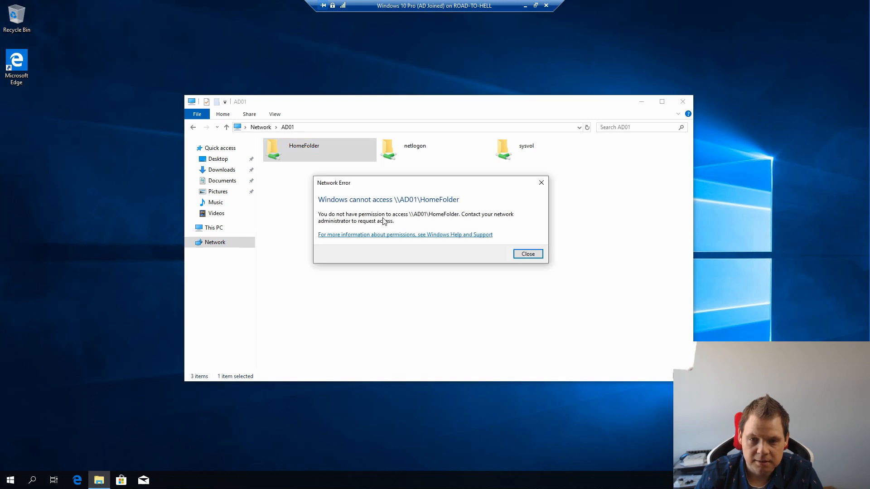
mouse_move(541, 261)
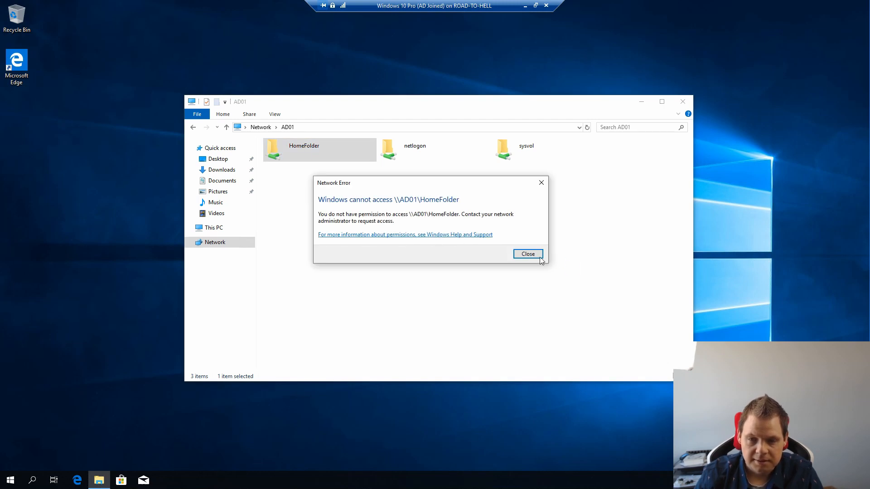
click(528, 253)
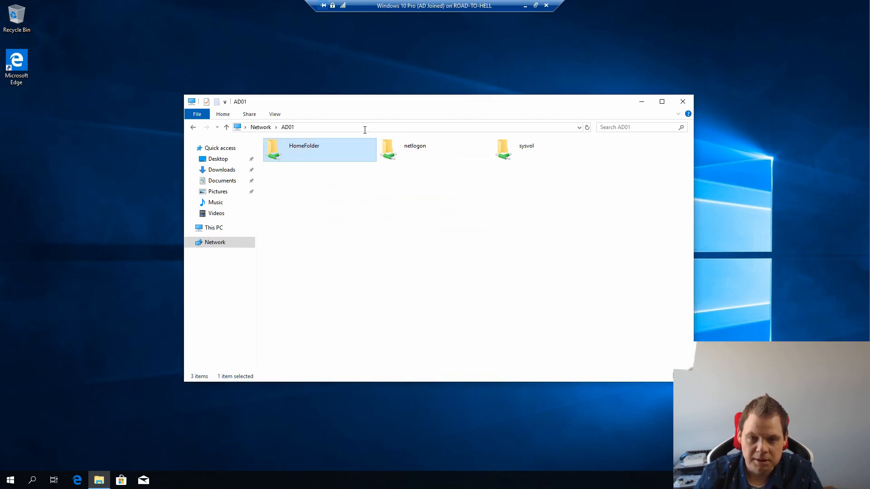
Open Paris's own empty Z: home drive from This PC
click(319, 157)
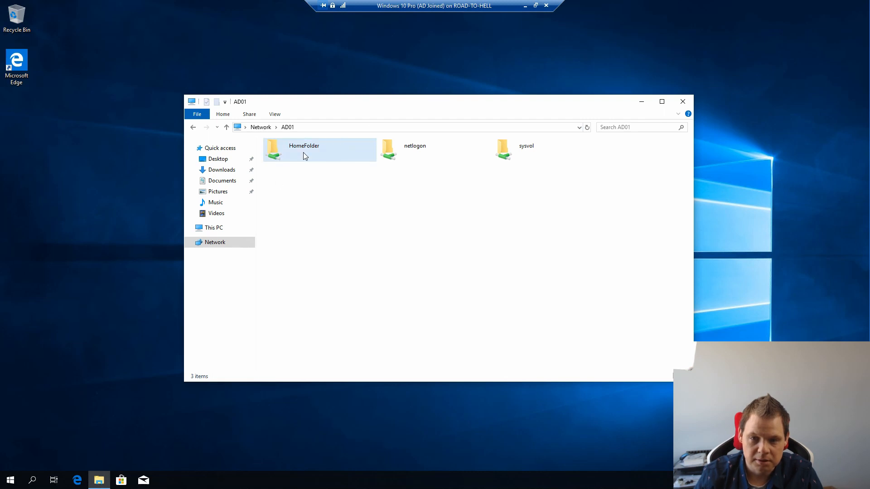
click(213, 228)
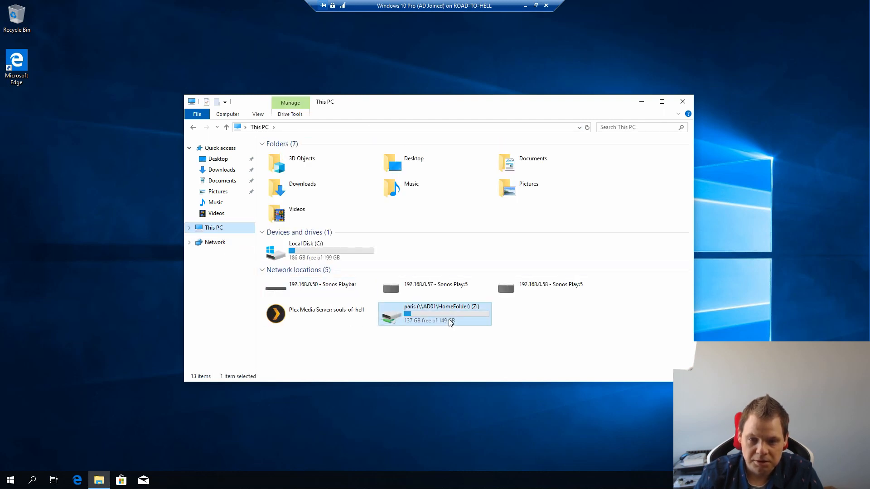
double_click(434, 314)
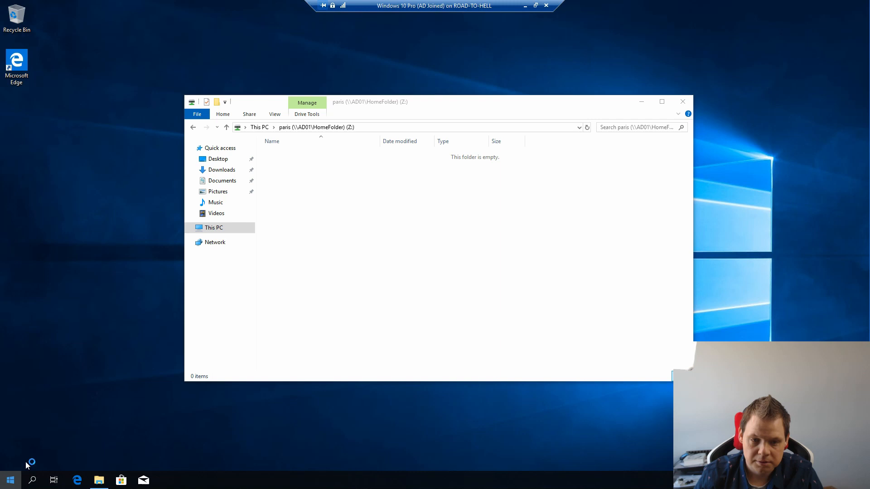
Create a 'paris test file' text document on the Z: home drive
right_click(549, 230)
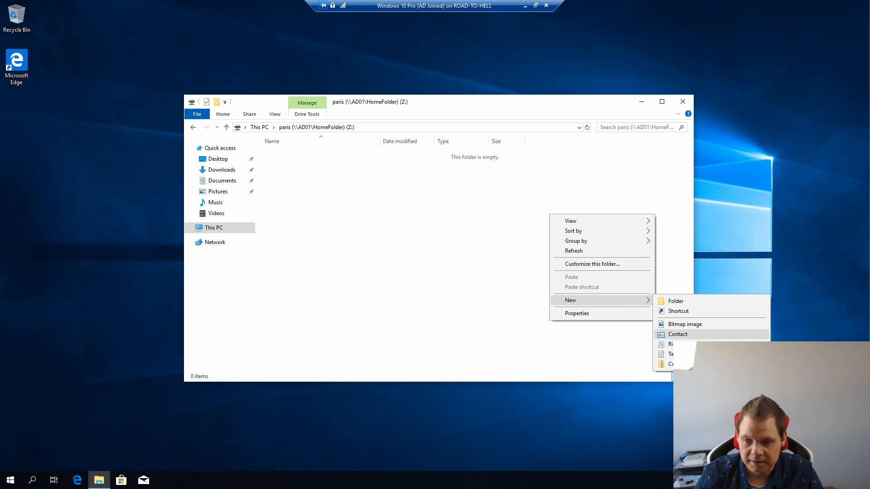
click(671, 354)
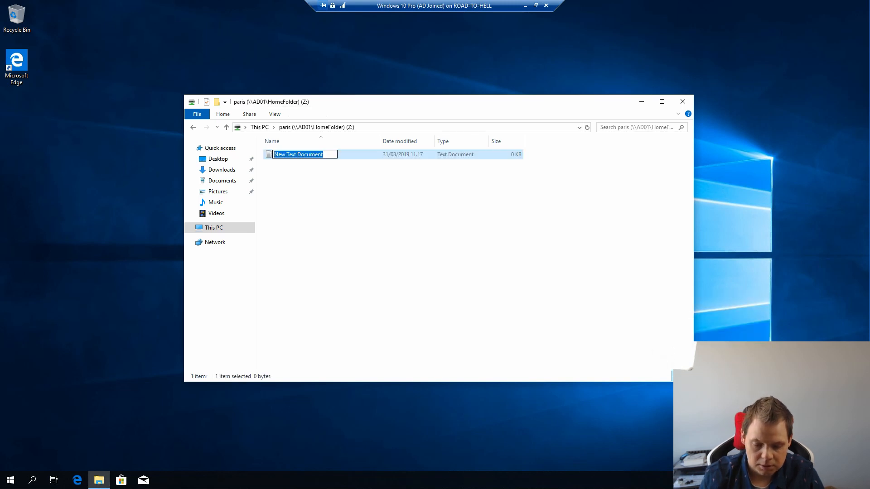
text(paris te)
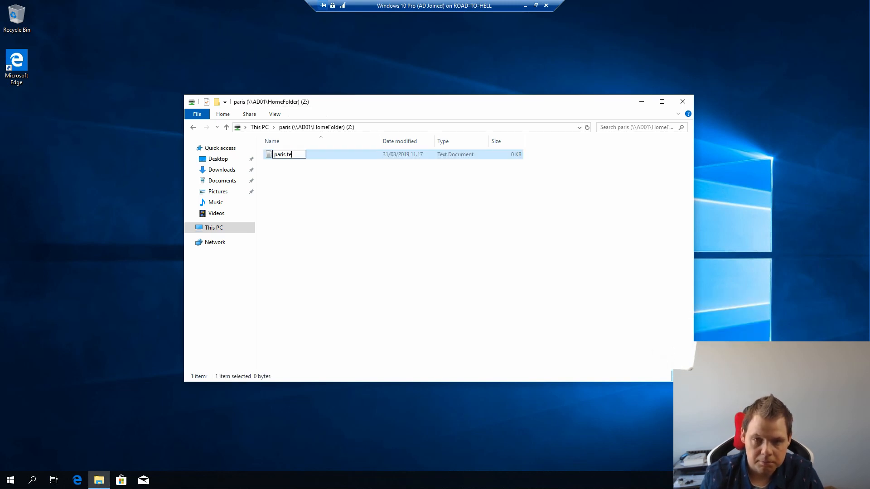
key(Return)
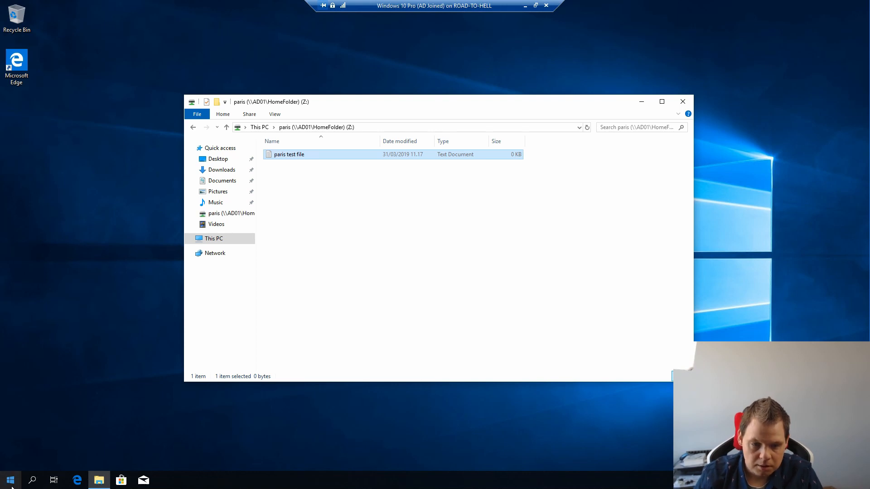
Sign out of the Paris Windows session from the Start menu
click(10, 480)
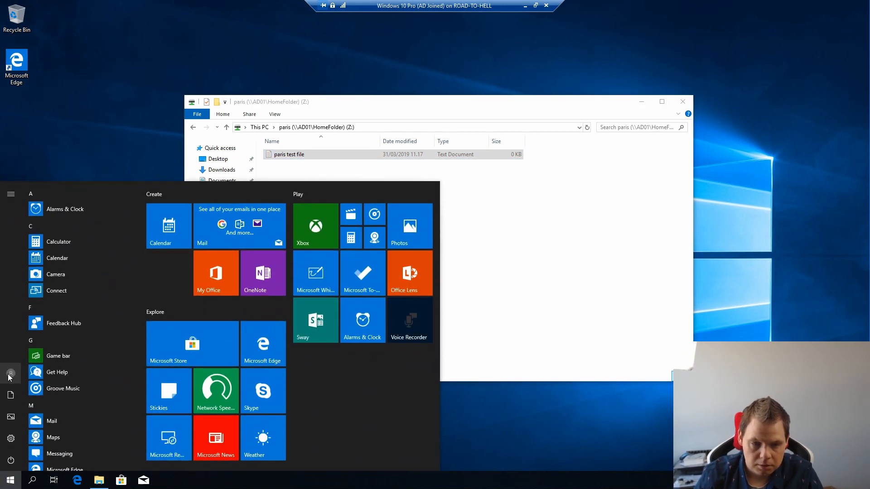
click(10, 373)
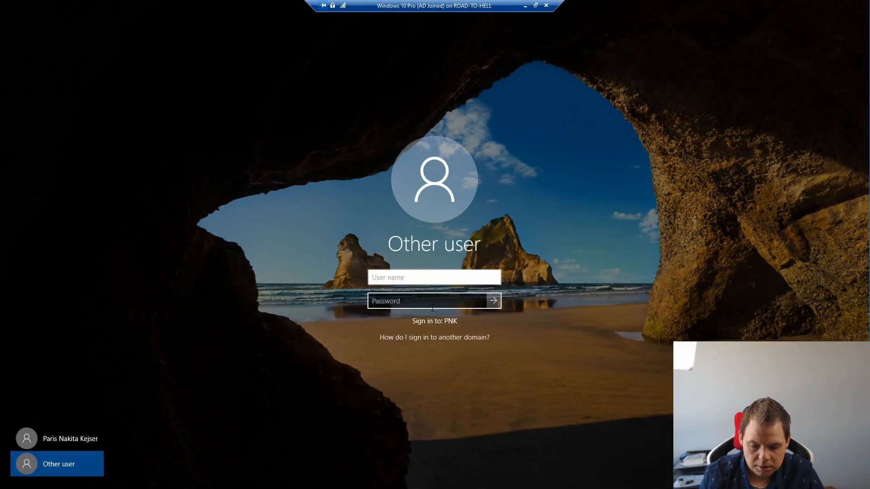
Sign in to Windows 10 as the PNK domain test user (PNK\tu) and reach the desktop
text(PNK\tu)
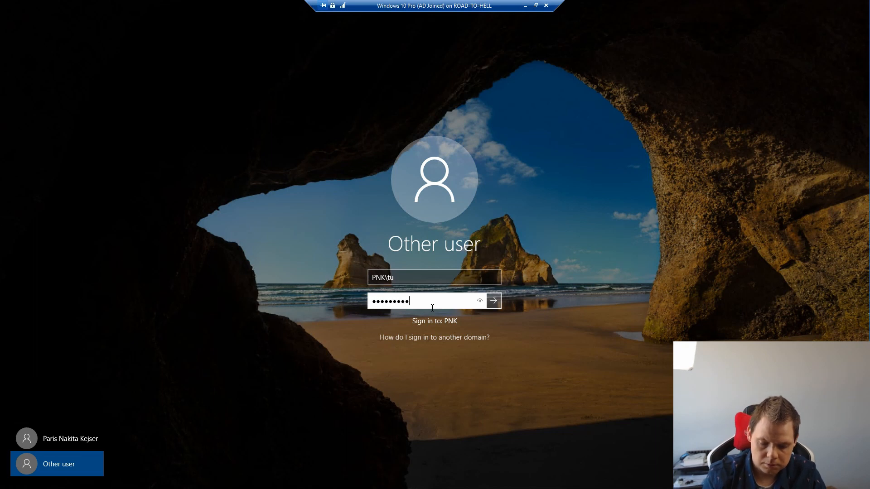
click(492, 301)
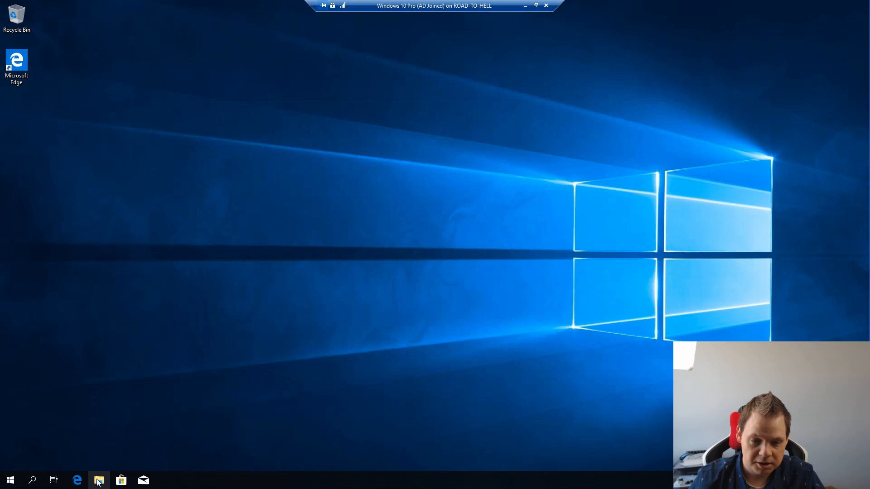
Browse to This PC and open the test user's empty Z: home drive
click(99, 480)
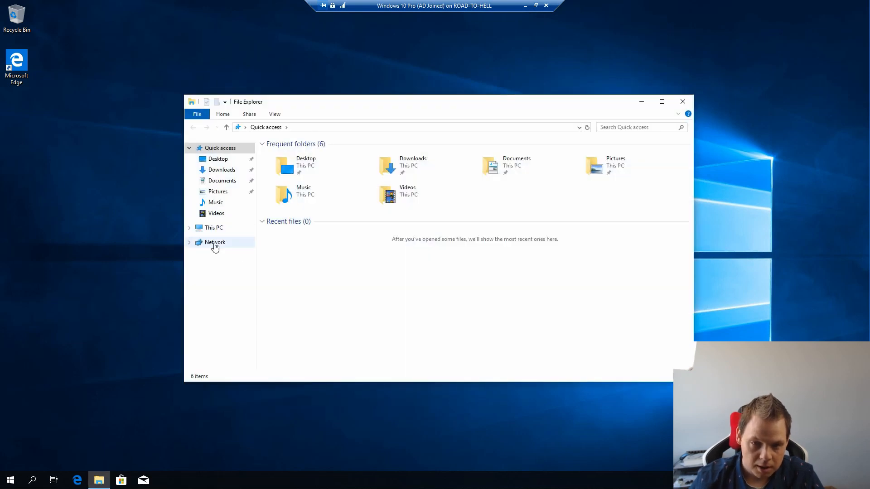
click(214, 227)
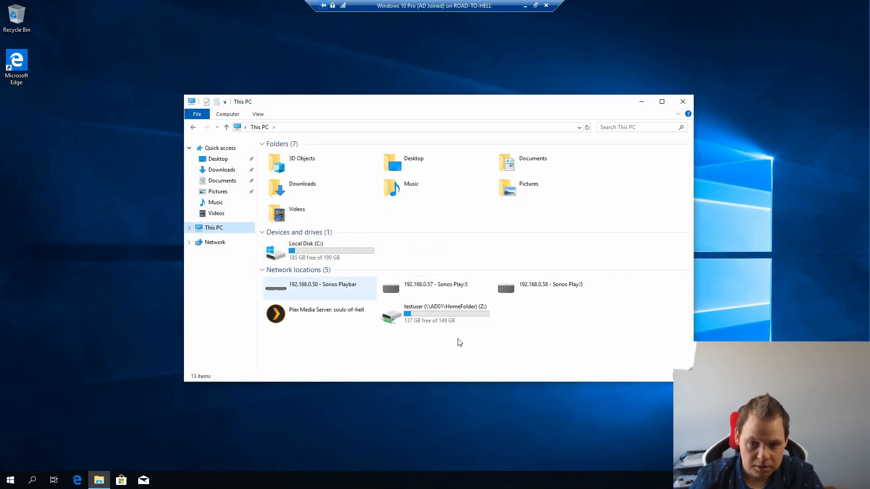
double_click(444, 313)
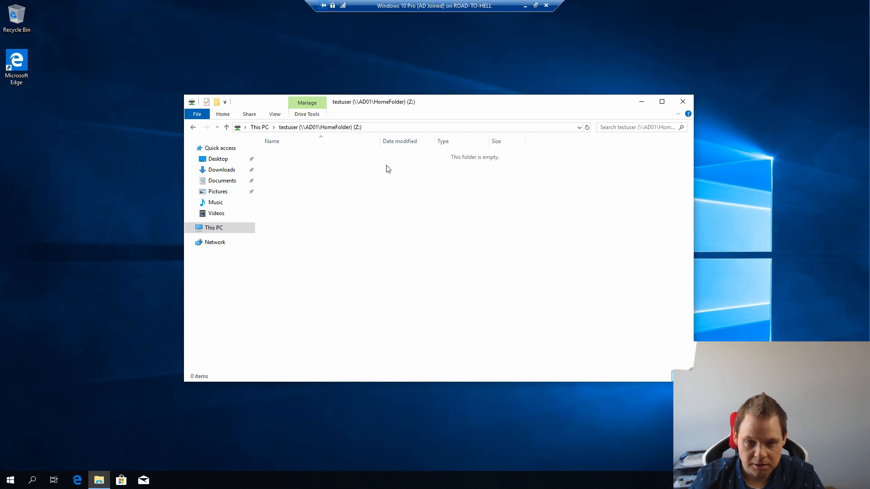
Navigate to \\AD01 and attempt to open the HomeFolder share, which is denied
click(389, 127)
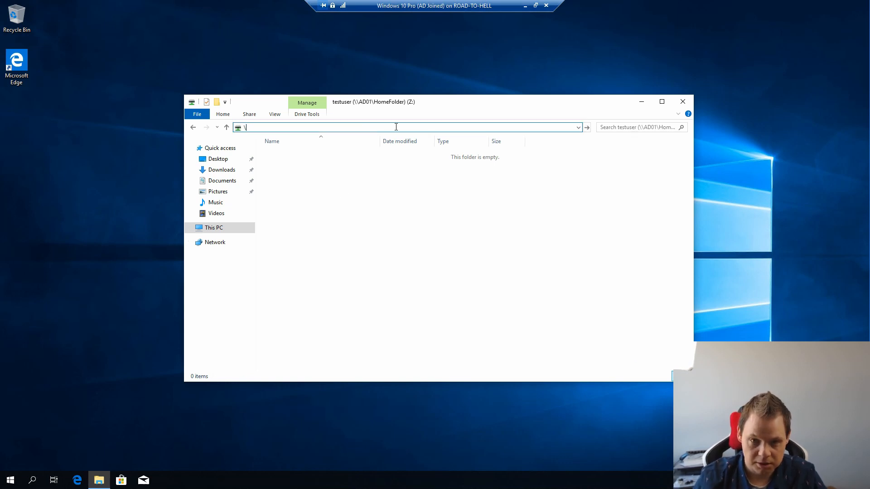
text(\AD01)
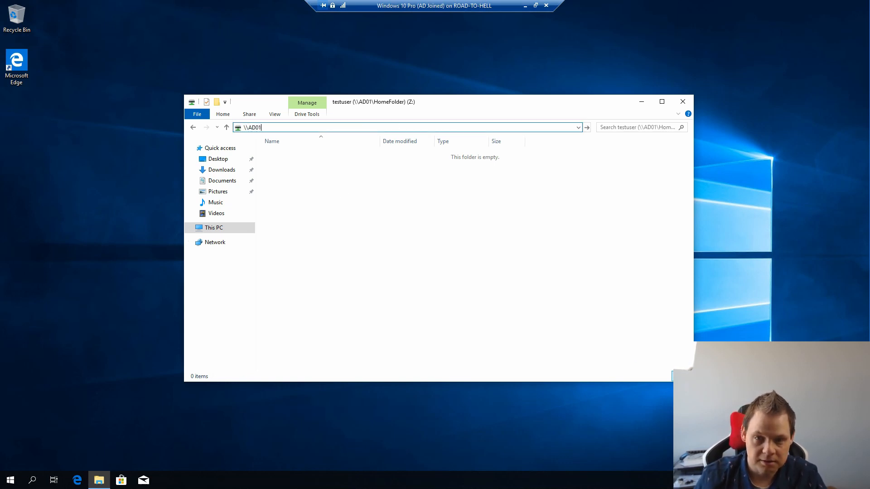
key(Return)
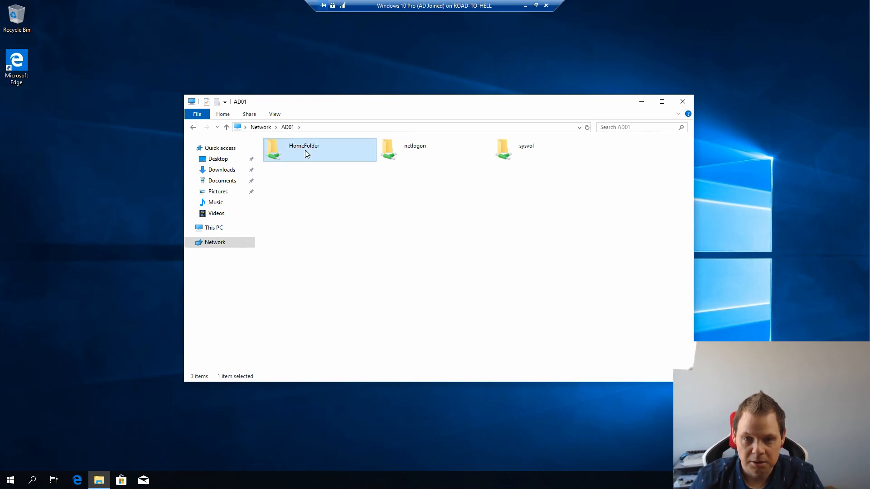
mouse_move(361, 168)
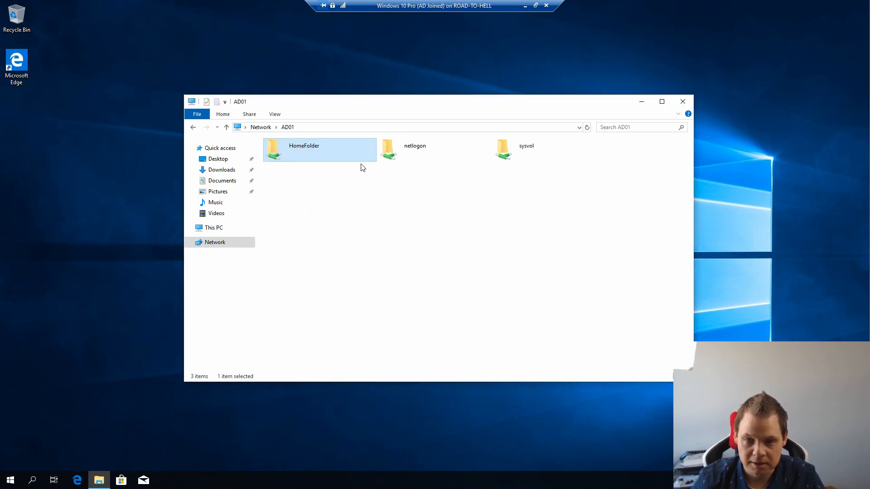
double_click(318, 150)
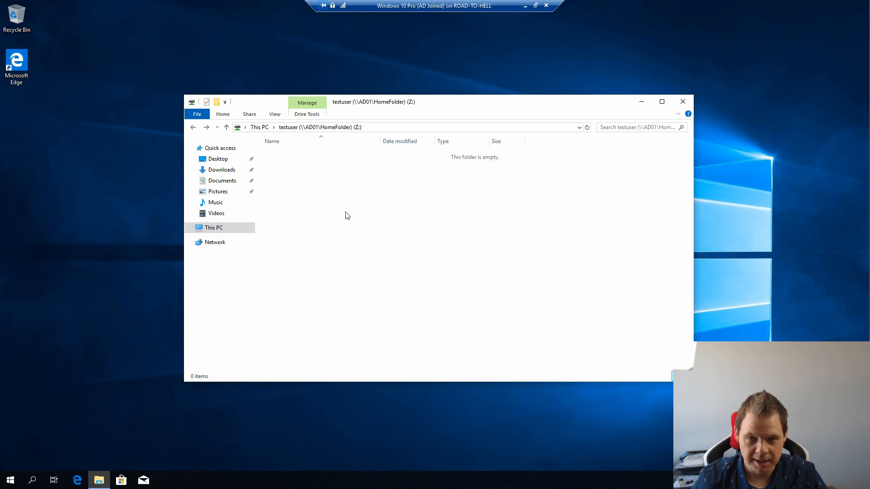
mouse_move(314, 126)
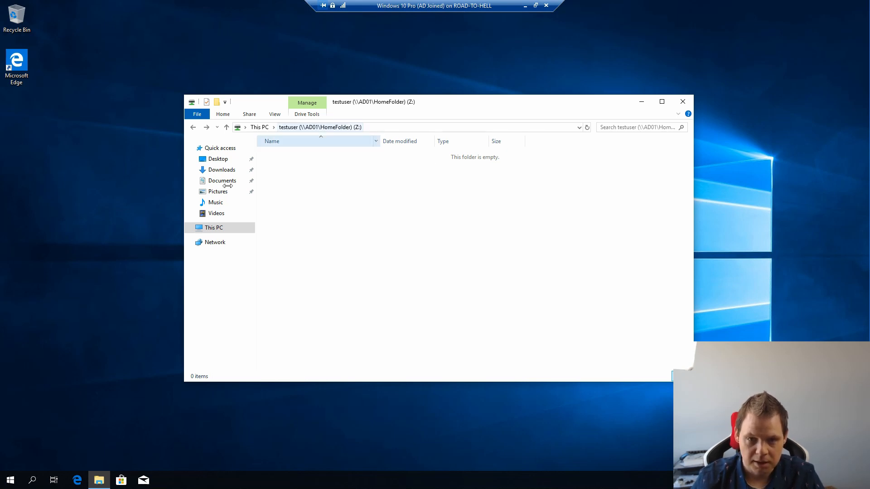
Create a new Rich Text Document in the test user's Z: home drive
click(213, 227)
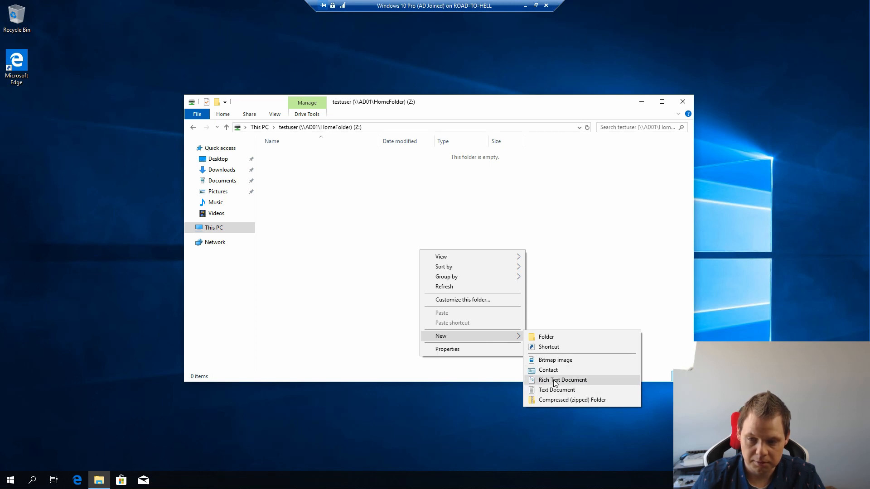
click(562, 379)
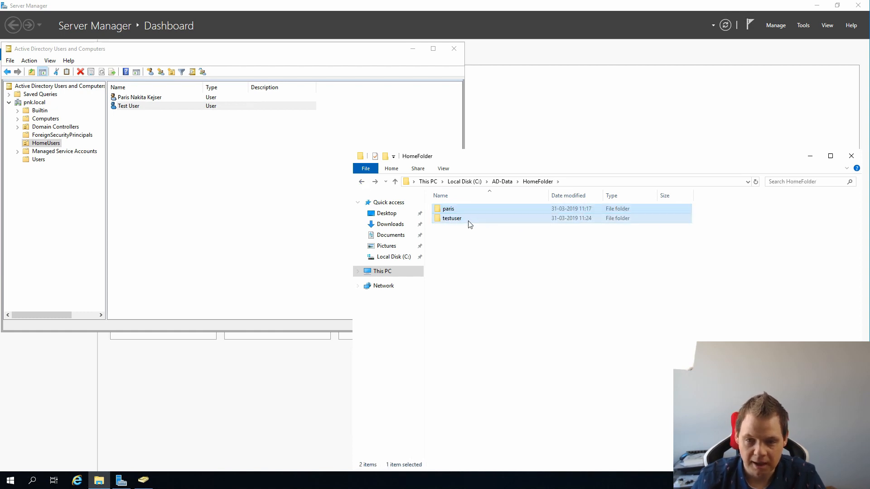
Open the testuser folder under C:\AD-Data\HomeFolder to show 'test user doc'
double_click(451, 219)
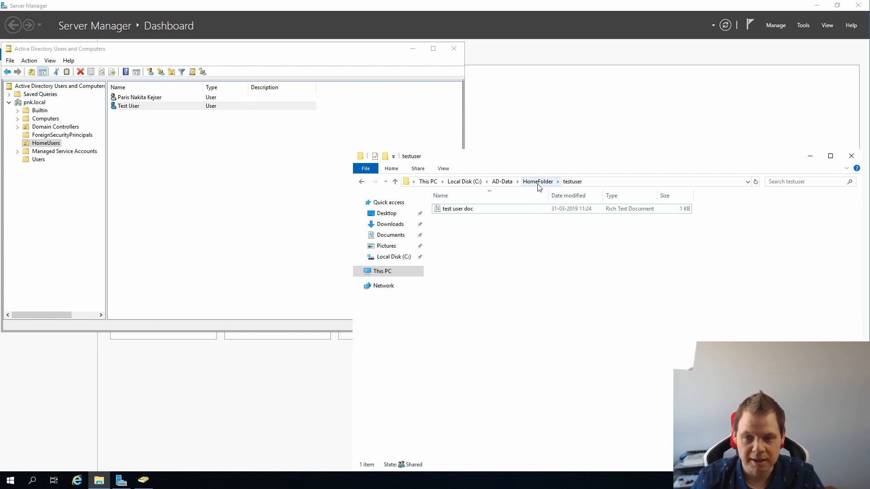
mouse_move(506, 218)
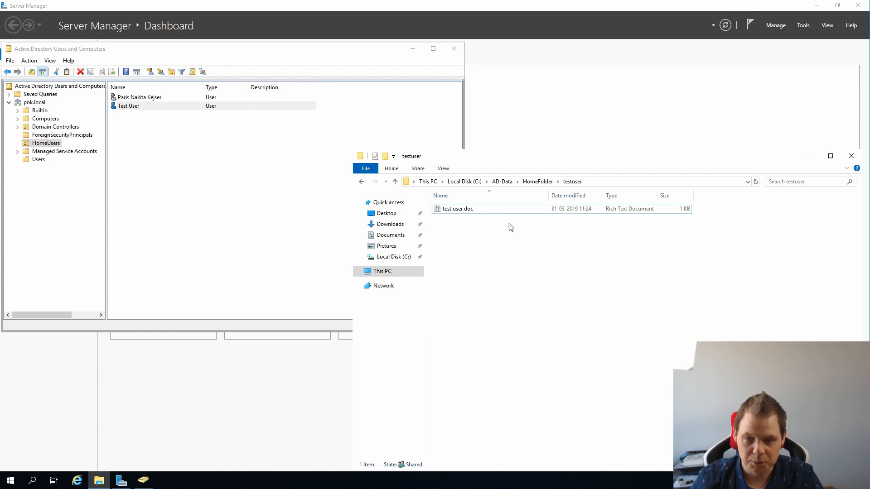
mouse_move(499, 249)
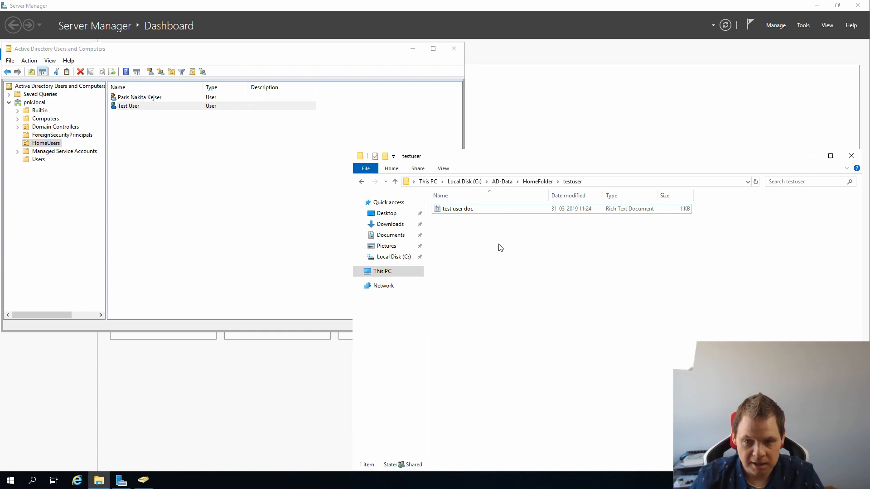